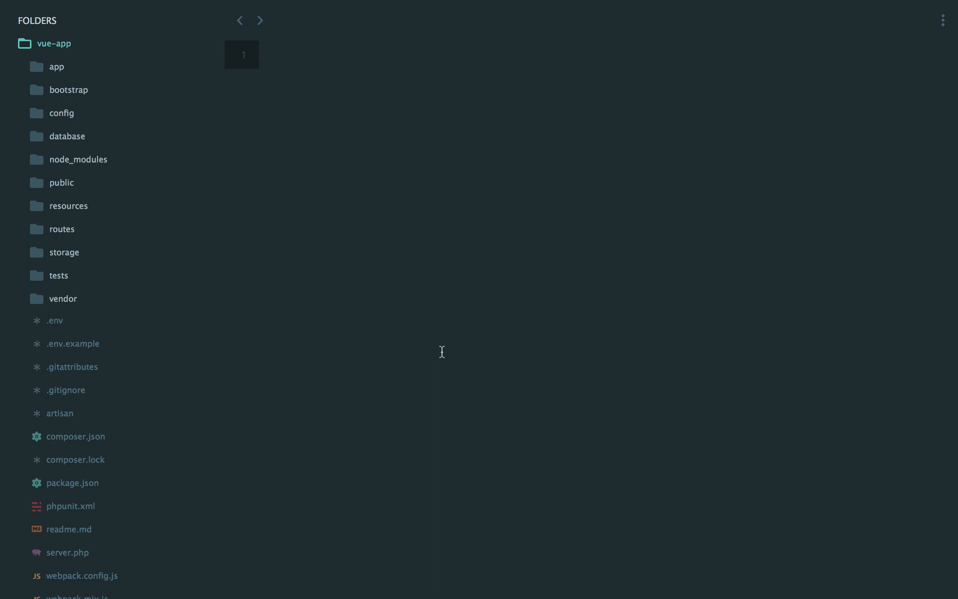
Bring up webpack.config.js from the Folders sidebar to view its entry, output and rules
left_click(82, 576)
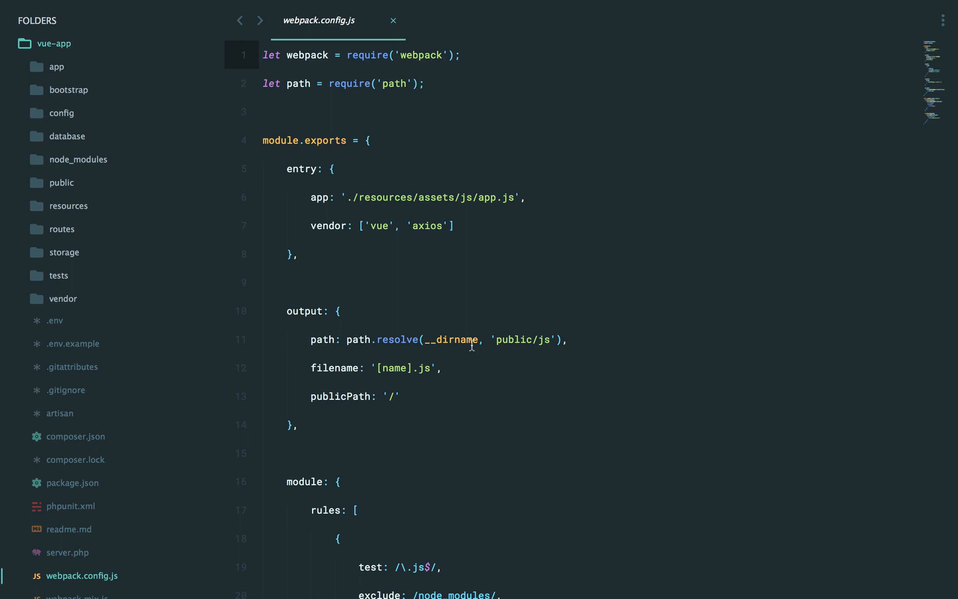
scroll("down", 3)
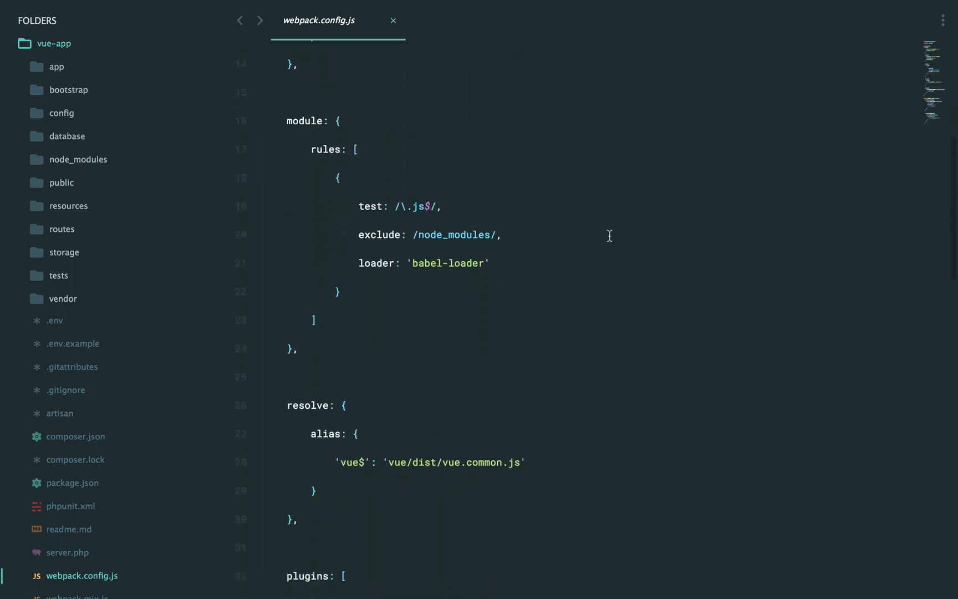
scroll("down", 3)
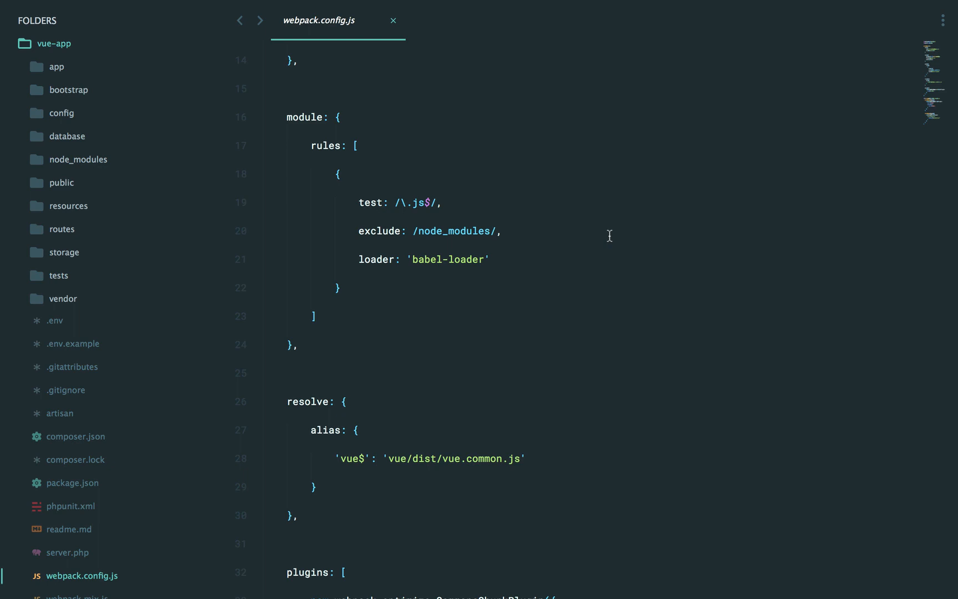
left_click(502, 231)
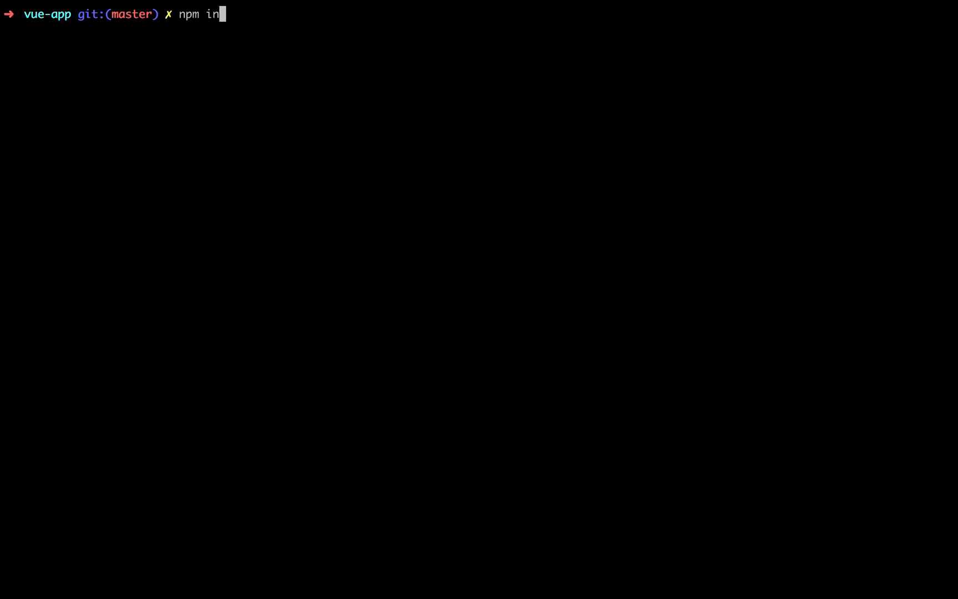
Run npm install laravel-mix in the vue-app project
type("stall laravel-mix")
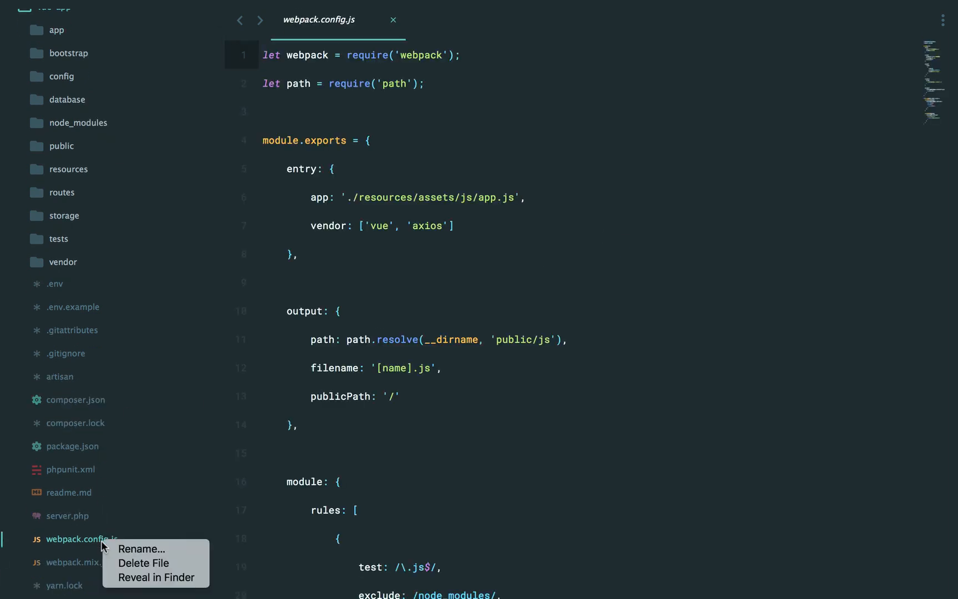
mouse_move(146, 566)
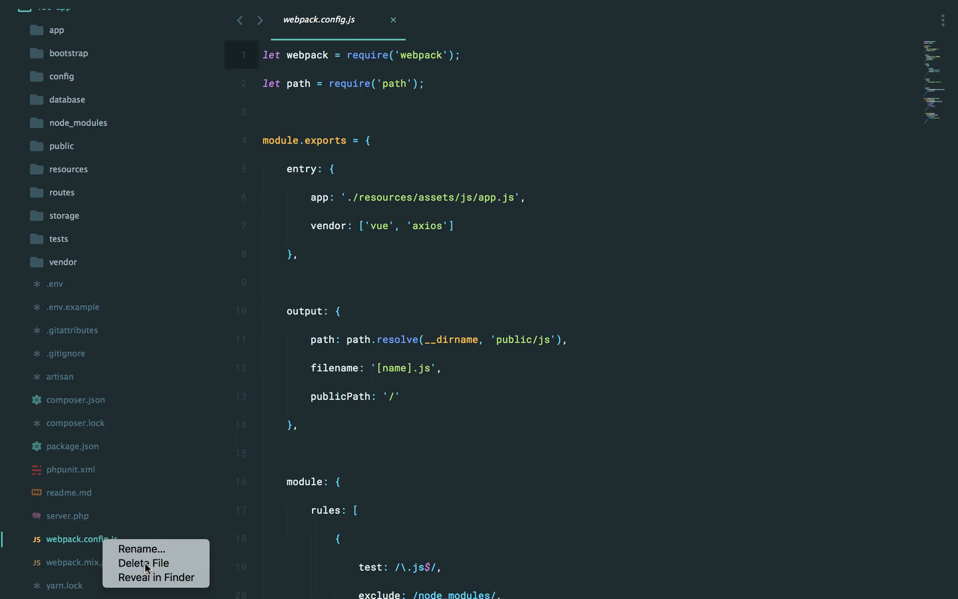
Delete the old webpack.config.js and view the mix.js and sass lines in webpack.mix.js
left_click(143, 563)
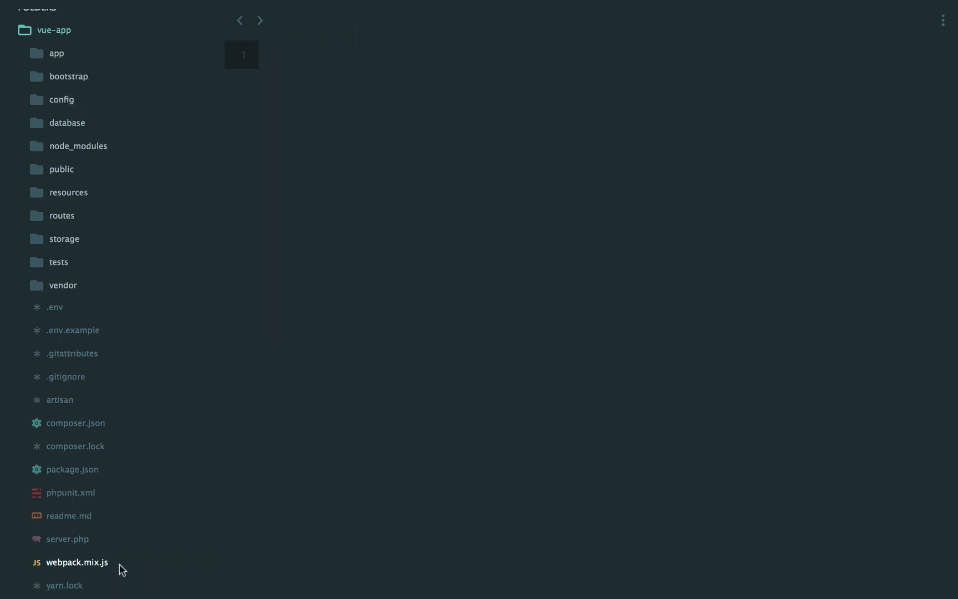
mouse_move(70, 570)
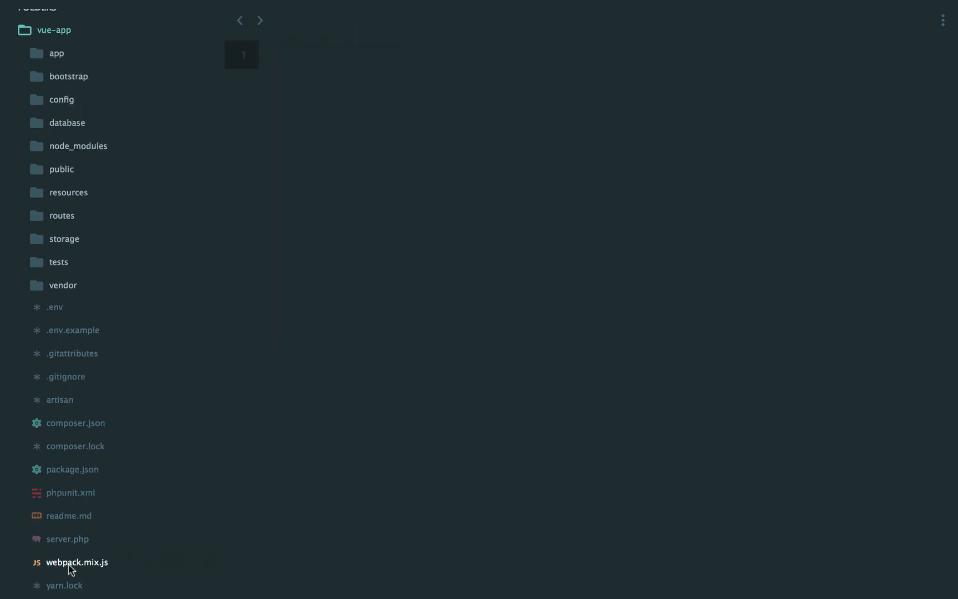
left_click(77, 563)
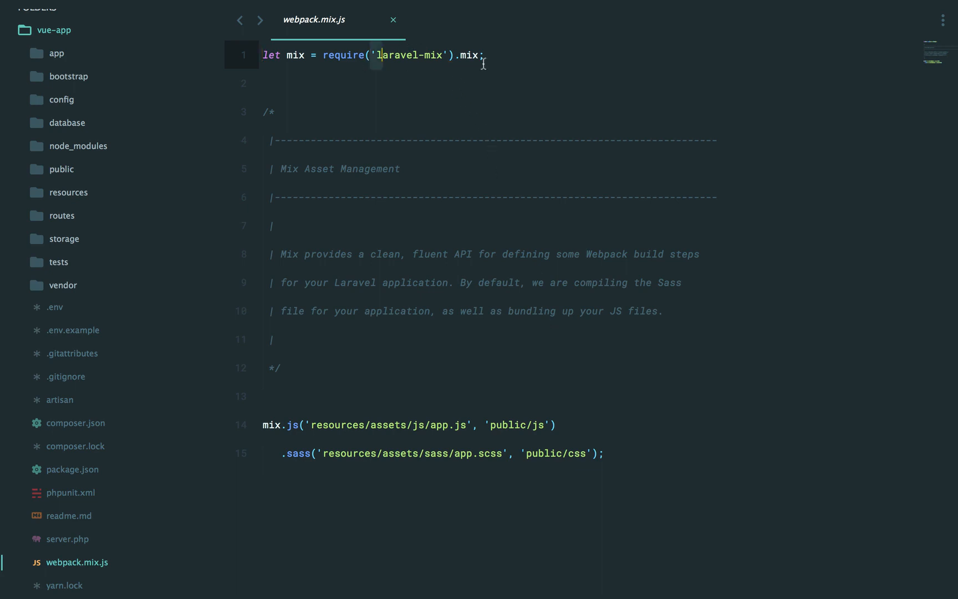
scroll("down", 3)
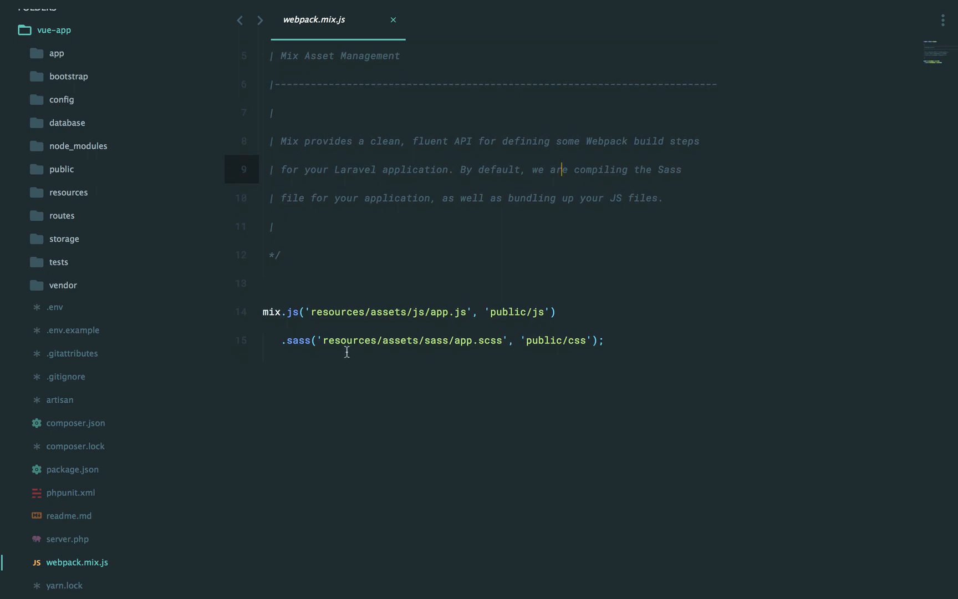
mouse_move(307, 315)
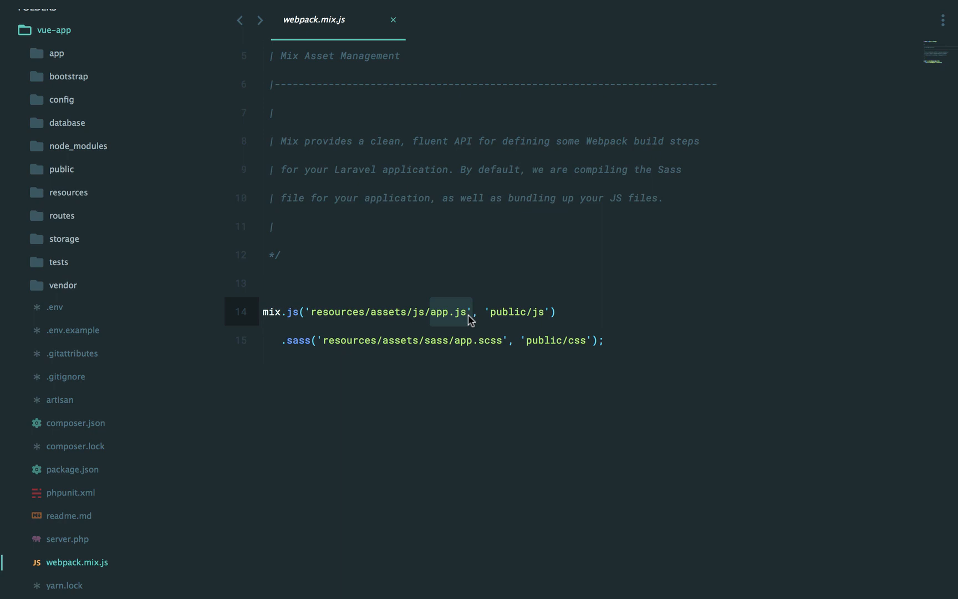
left_click(480, 341)
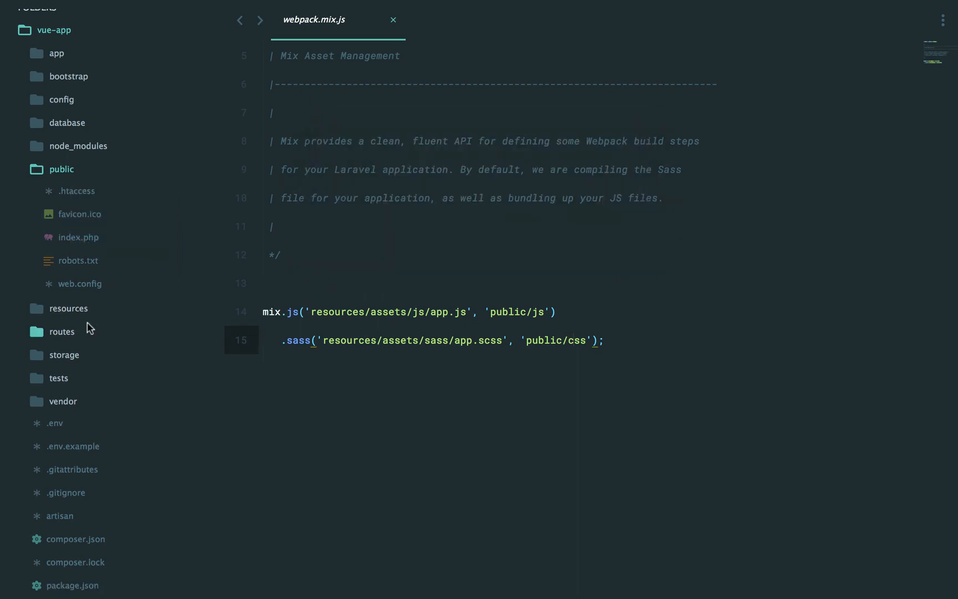
In package.json, remove the dev, hmr and production scripts, keeping only the webpack script
scroll("down", 3)
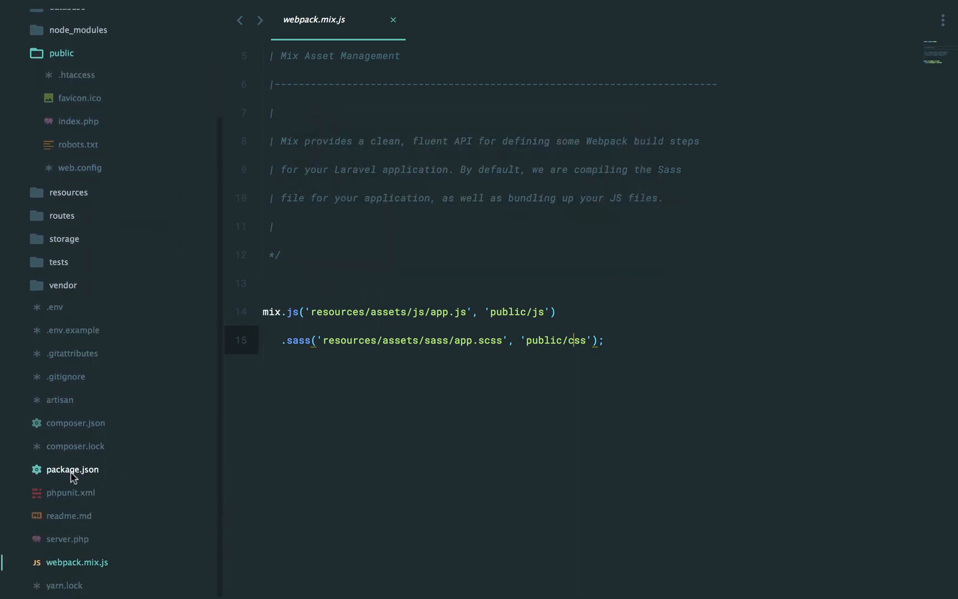
left_click(73, 469)
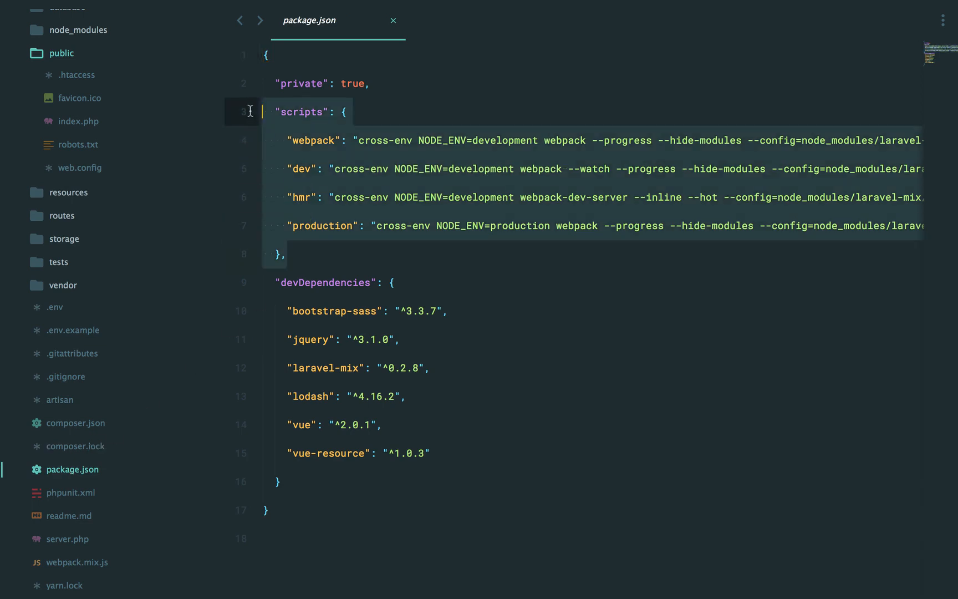
mouse_move(288, 131)
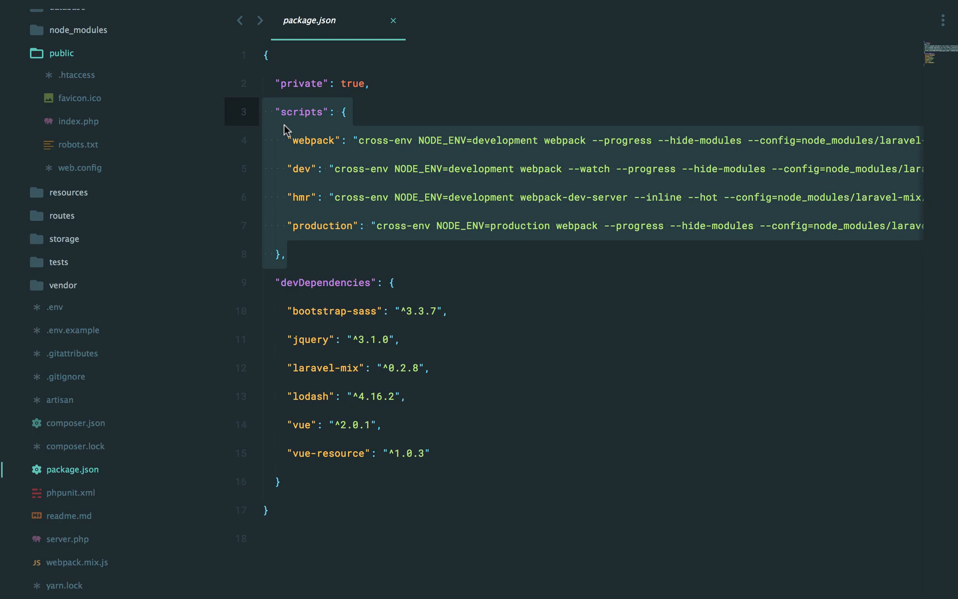
mouse_move(601, 372)
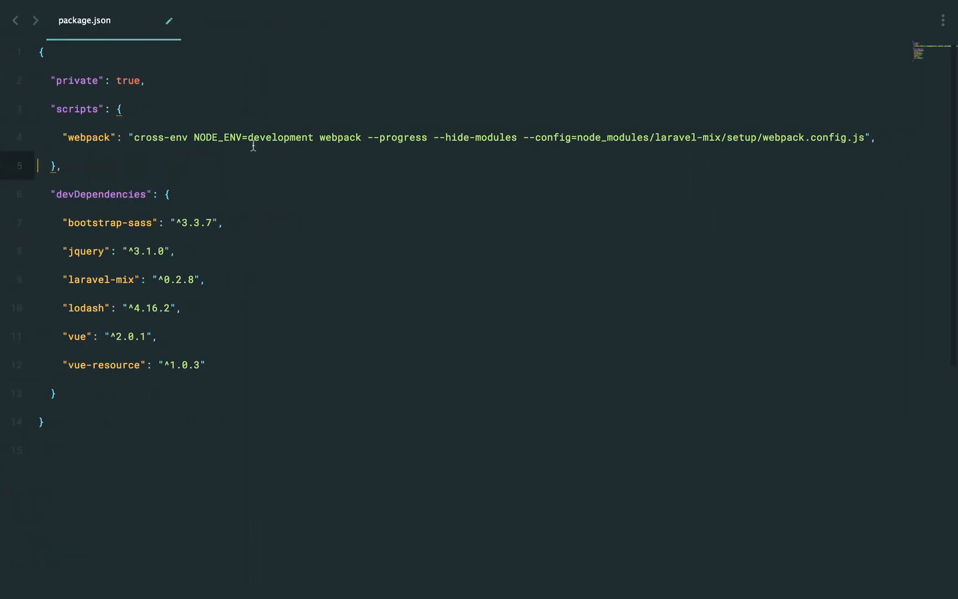
left_click(338, 137)
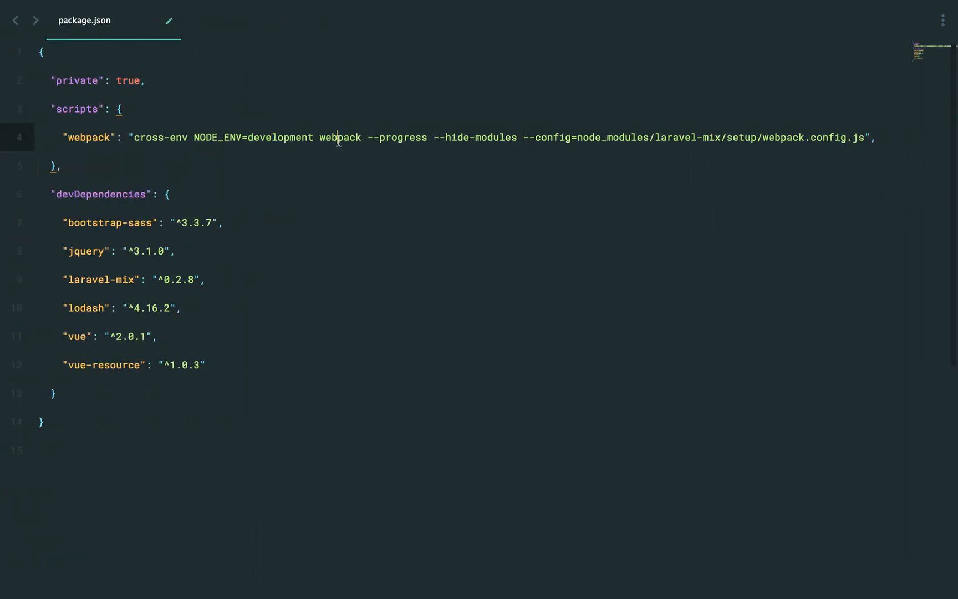
double_click(397, 137)
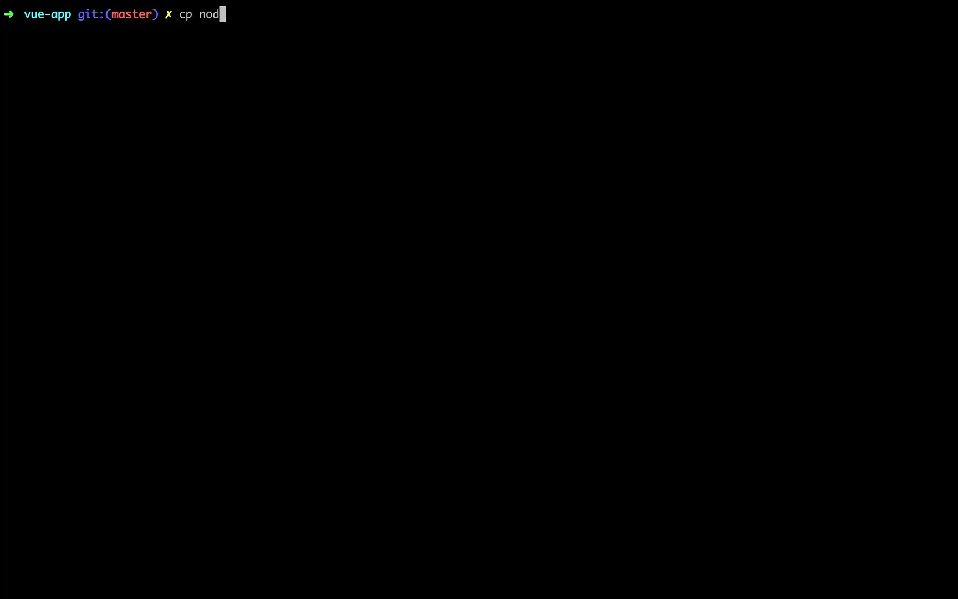
Run cp node_modules/laravel-mix/setup/webpack.config.js ./ to copy Mix's config into the project
type("e_modules/laravel")
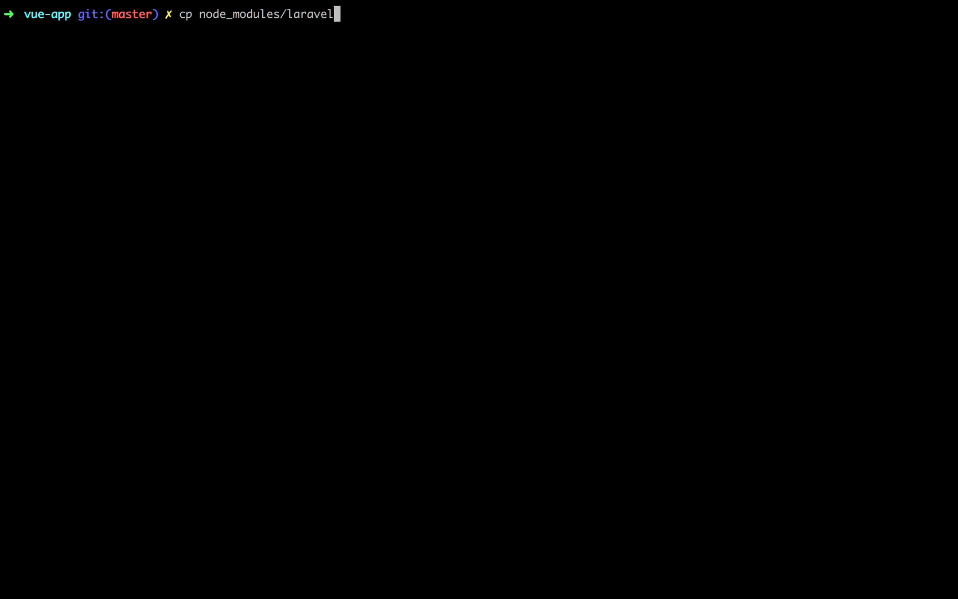
type("-mix/setup/webpack.")
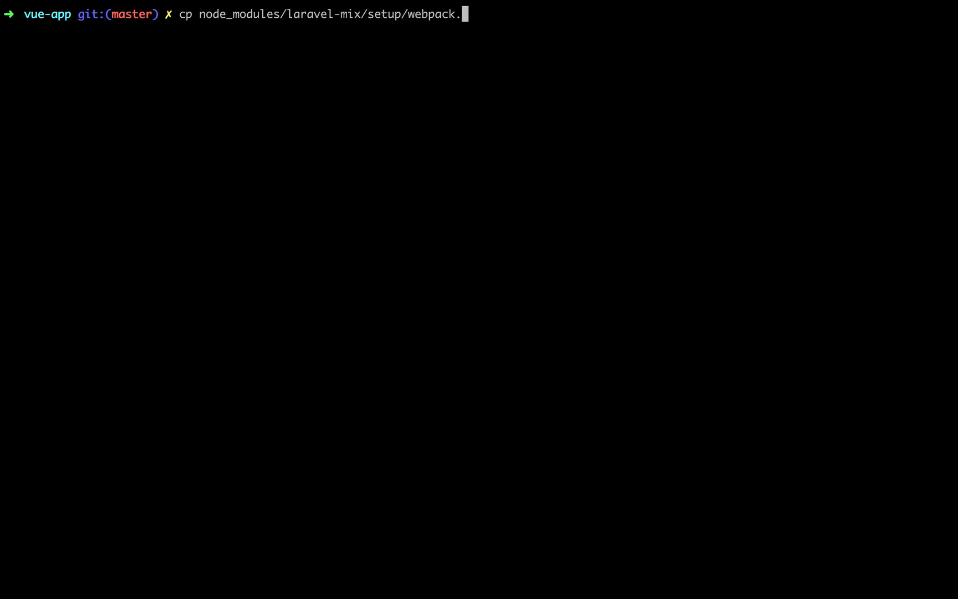
type("config.js")
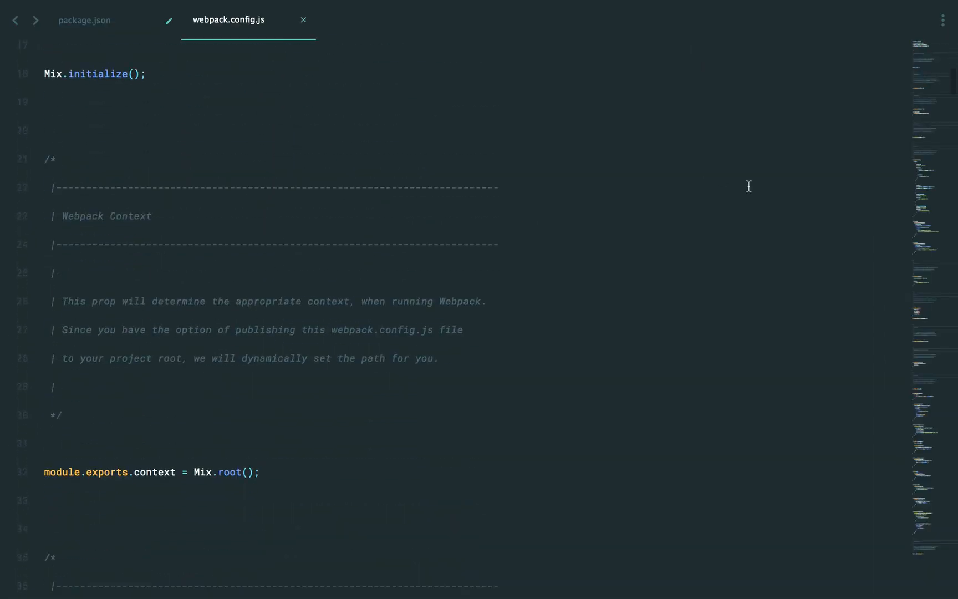
Delete the copied webpack.config.js from the sidebar and run npm run webpack
scroll("down", 3)
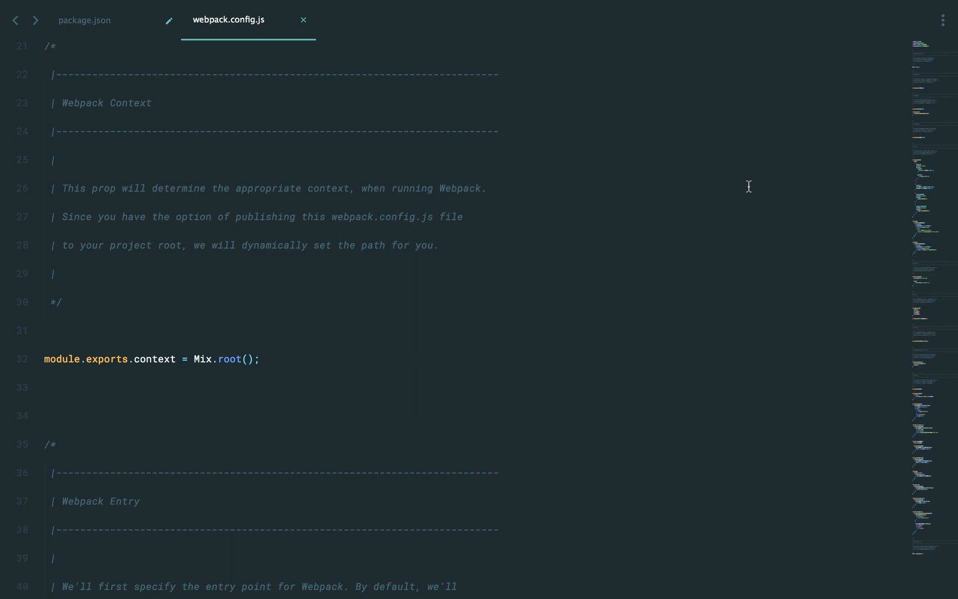
left_click(84, 20)
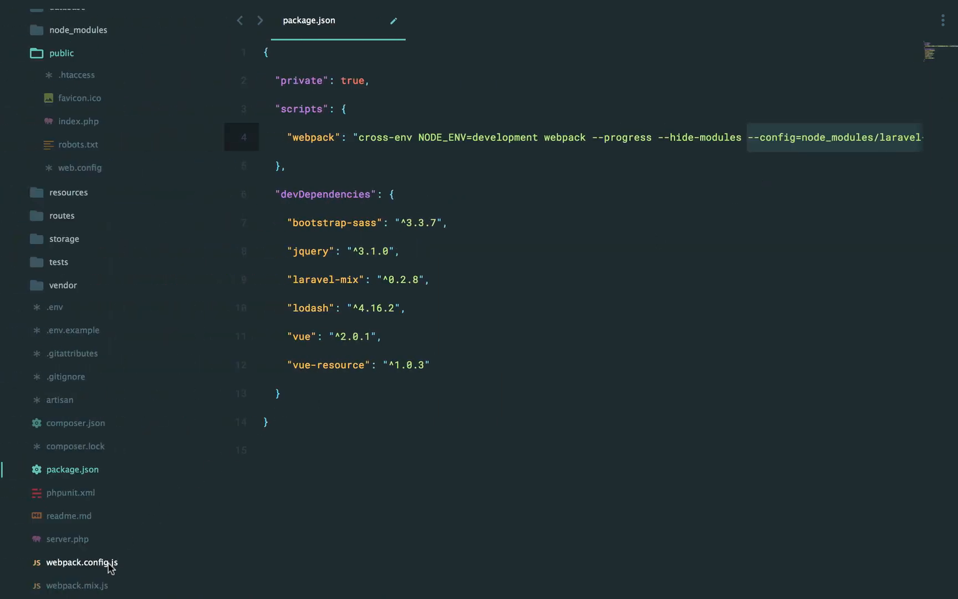
right_click(82, 561)
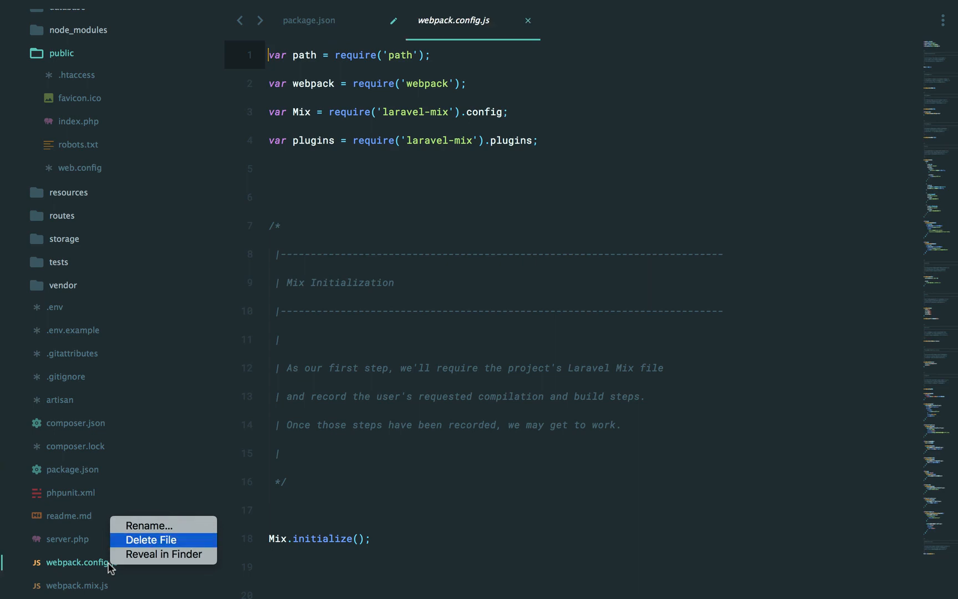
left_click(151, 539)
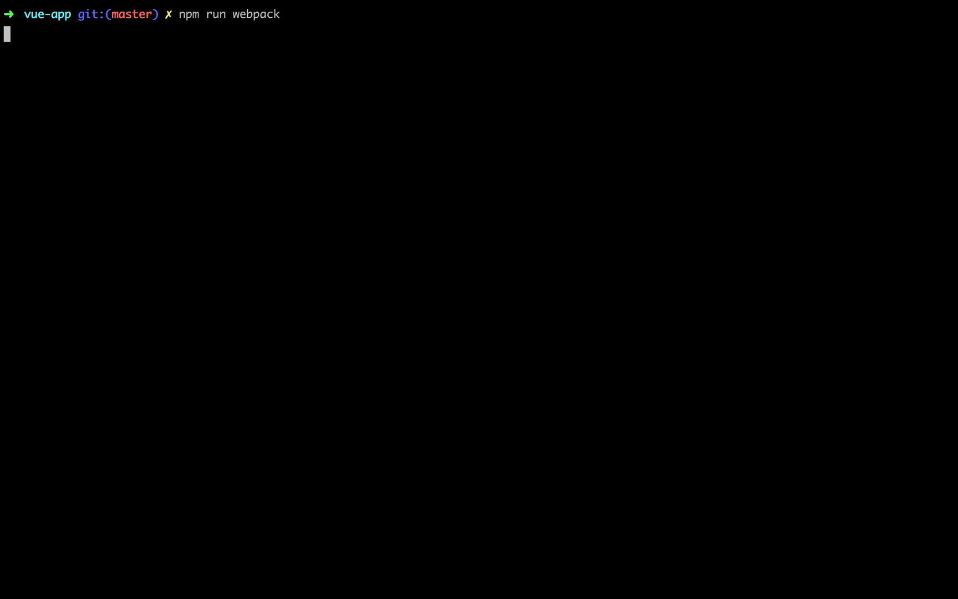
key("Return")
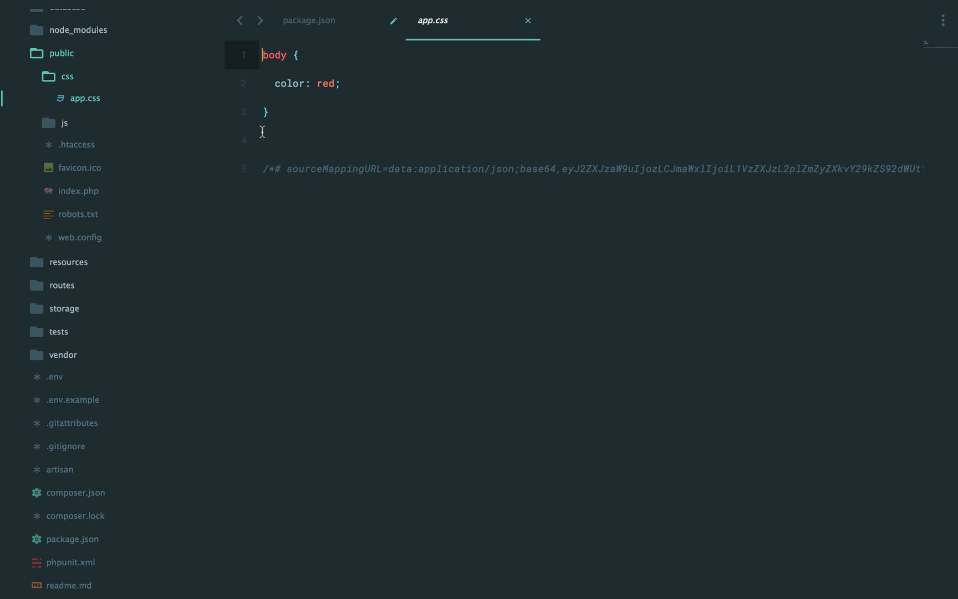
View the compiled public/js/app.js, then close the compiled file tabs
left_click(79, 144)
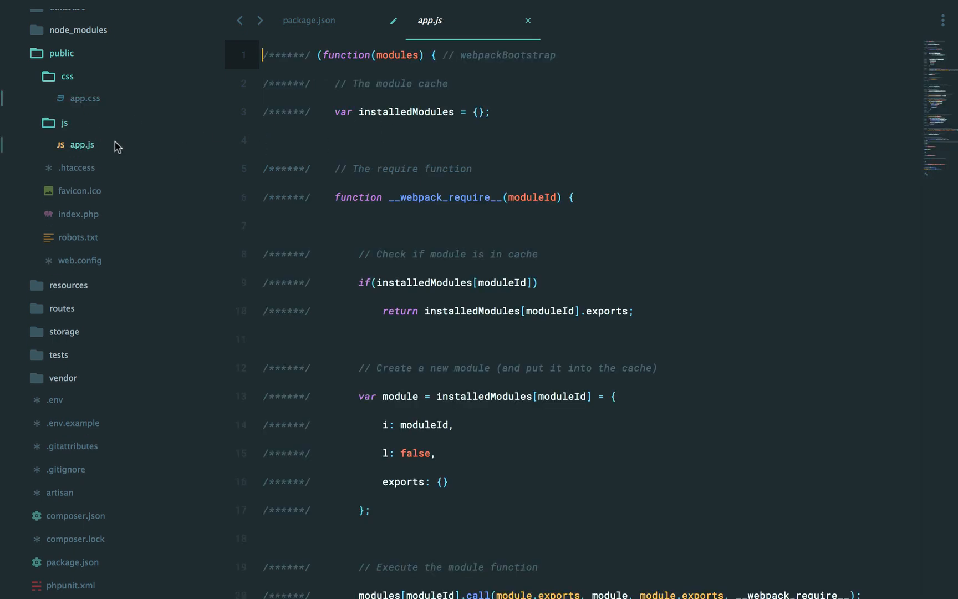
left_click(527, 20)
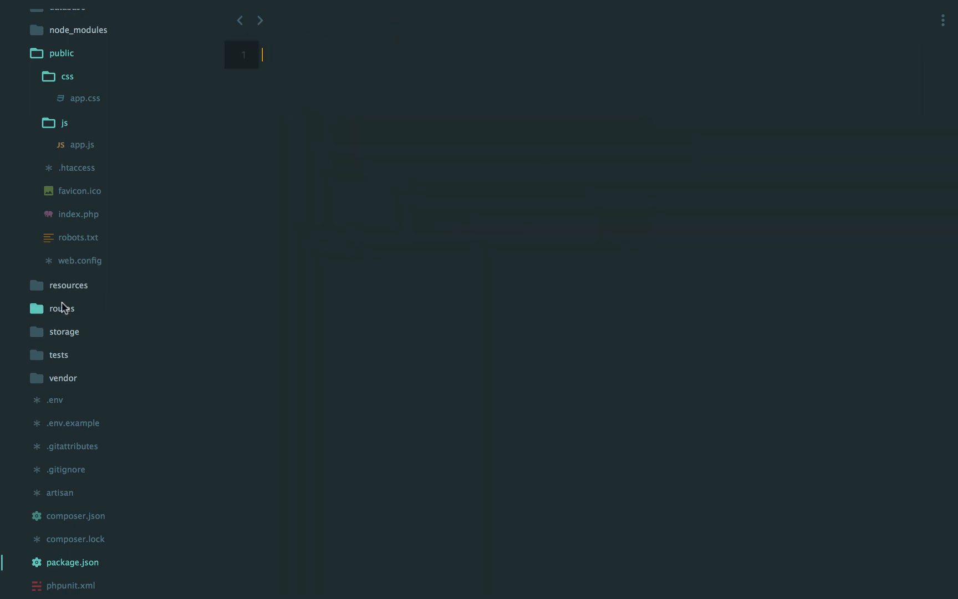
Save the new file as forum.js in resources/assets/js containing alert('forum');
left_click(69, 285)
type("forum.")
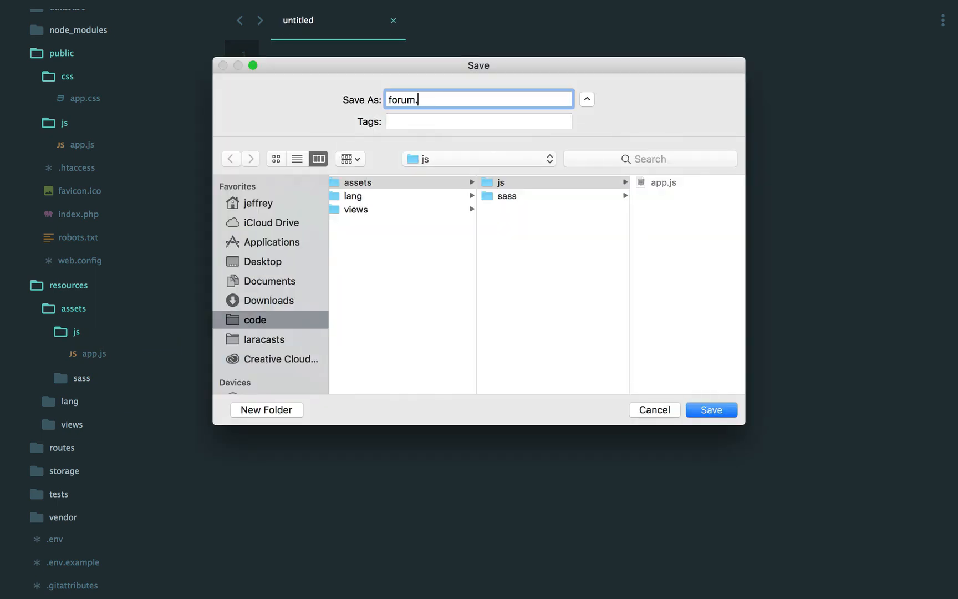
left_click(711, 410)
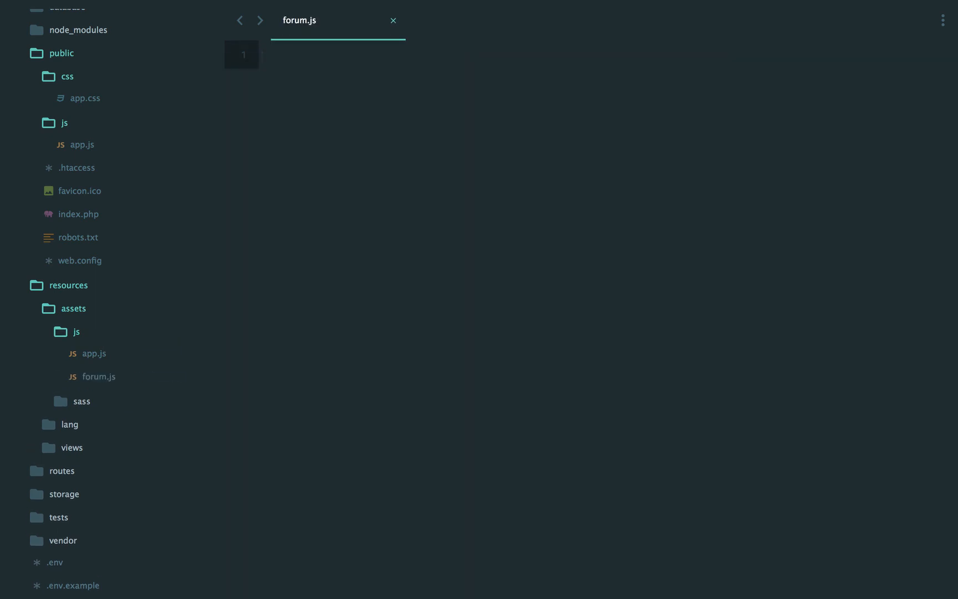
type("alert('forum');")
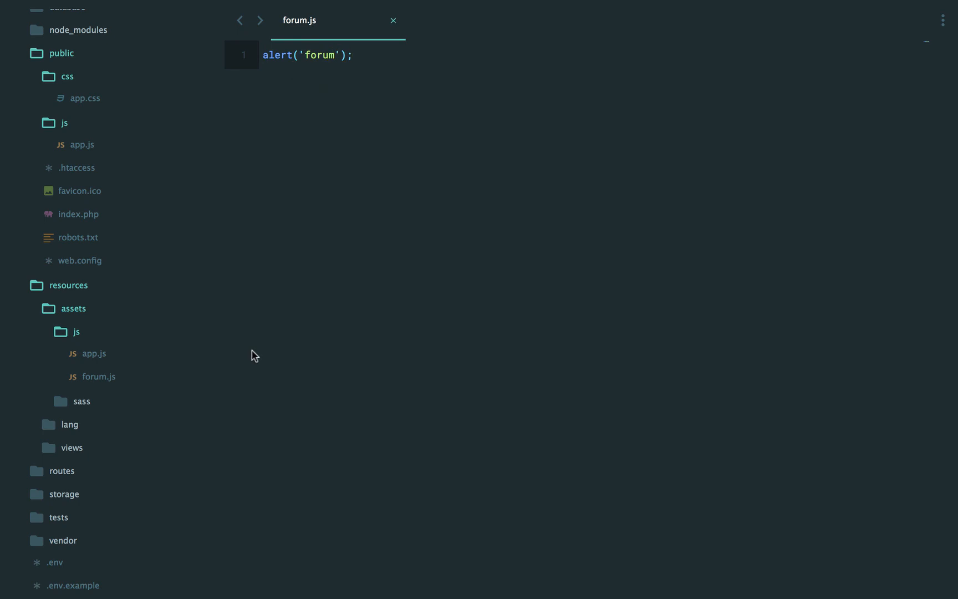
mouse_move(220, 348)
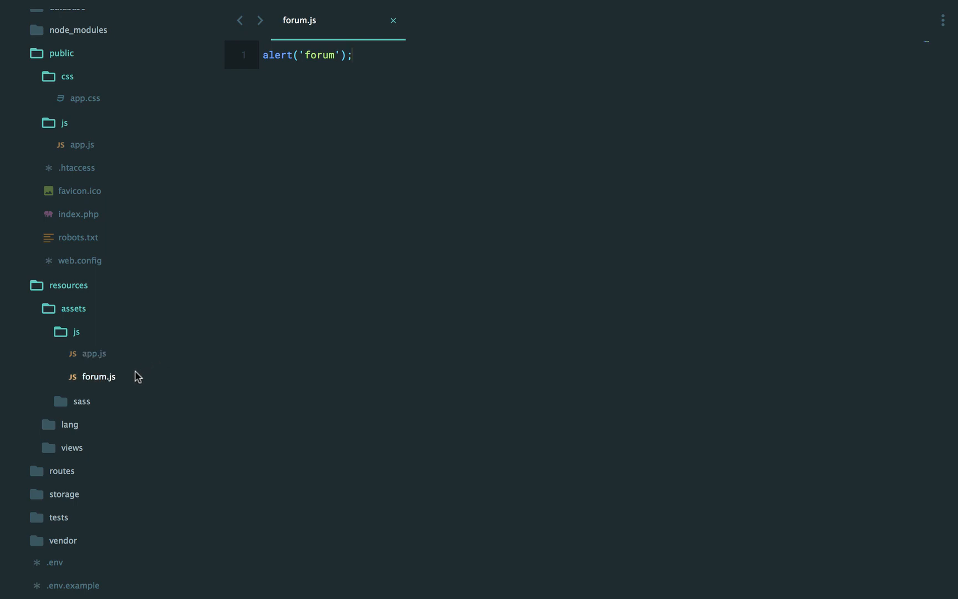
mouse_move(309, 361)
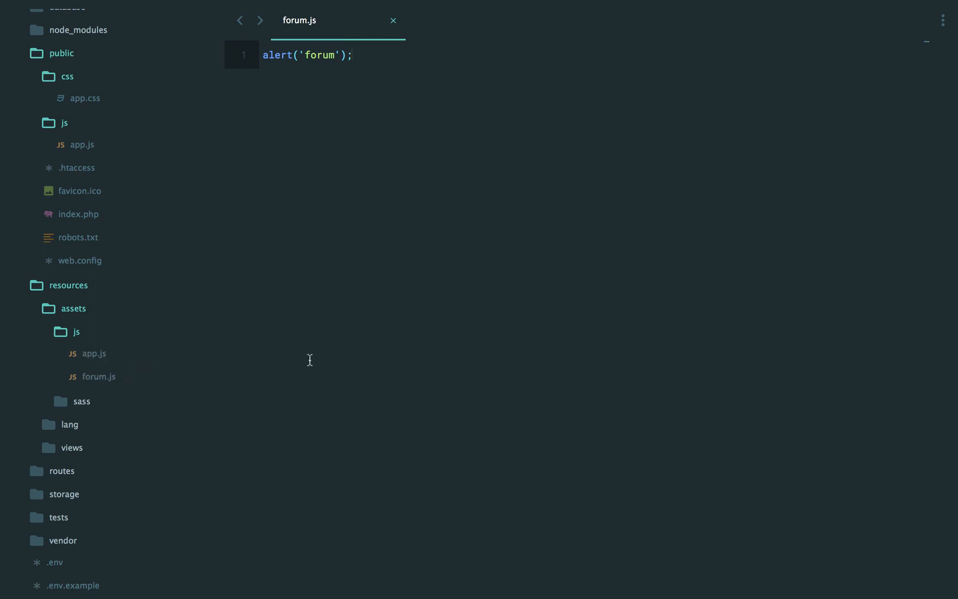
scroll("down", 3)
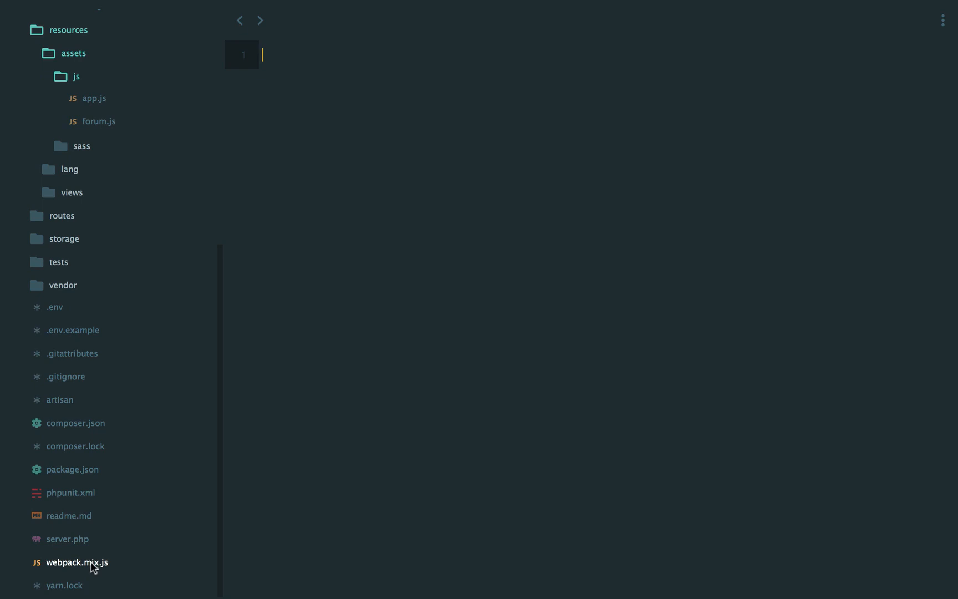
Add a second mix line .js('resources/assets/js/forum.js', 'public/js') to webpack.mix.js
left_click(77, 562)
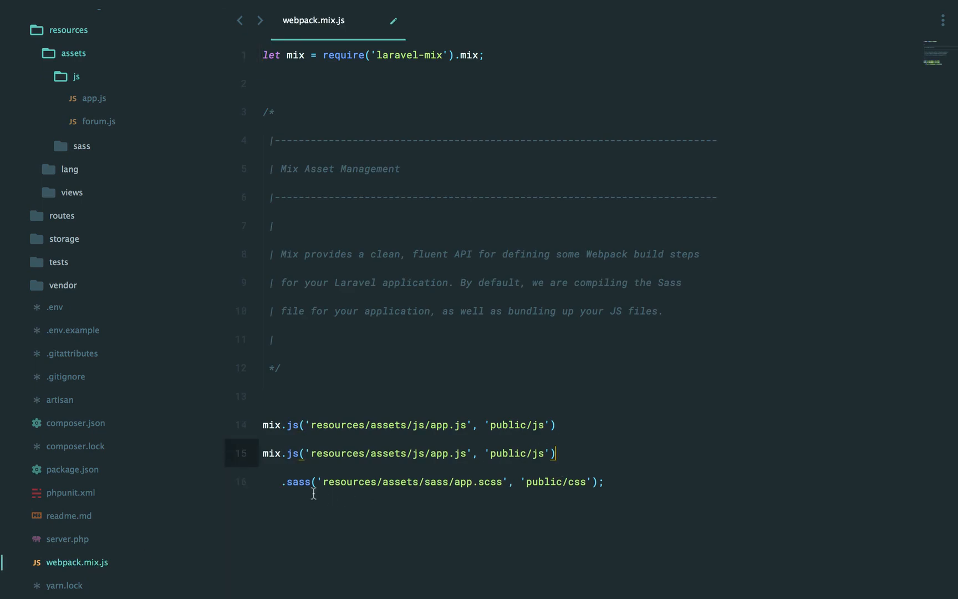
left_click(272, 453)
type("forum")
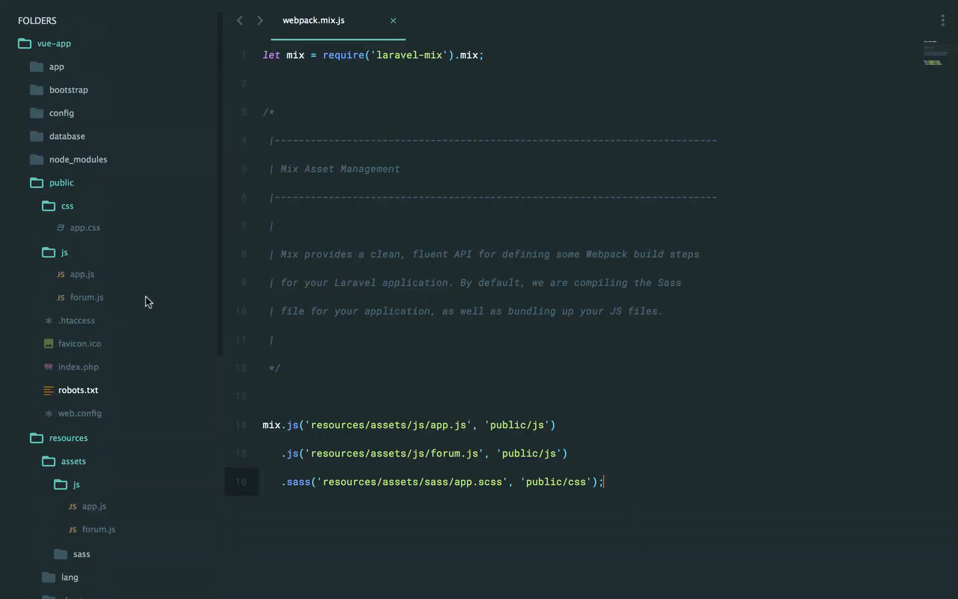
Change mix.js to an array of app.js and forum.js, then check the compiled app.js for the forum alert
left_click(87, 297)
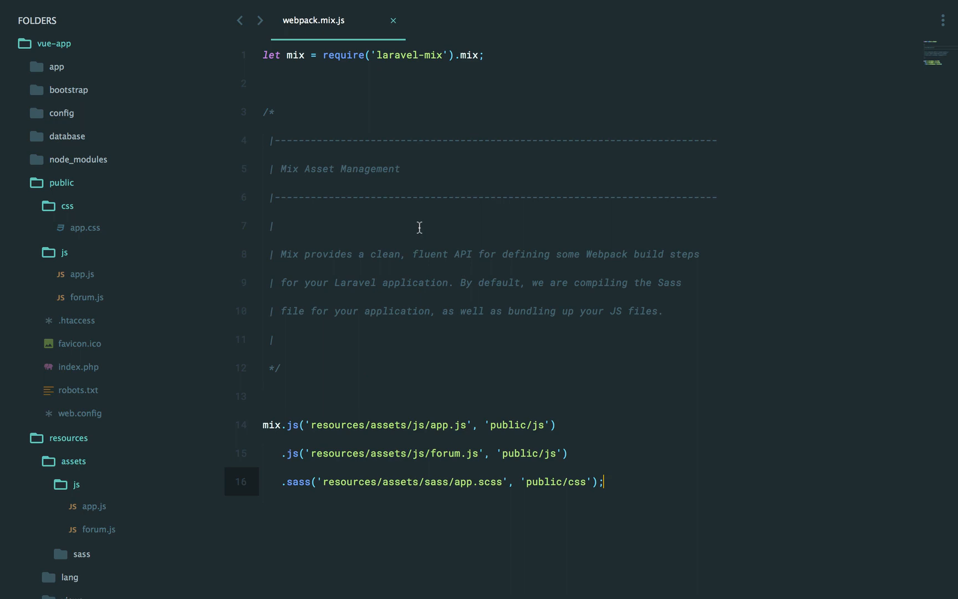
mouse_move(502, 454)
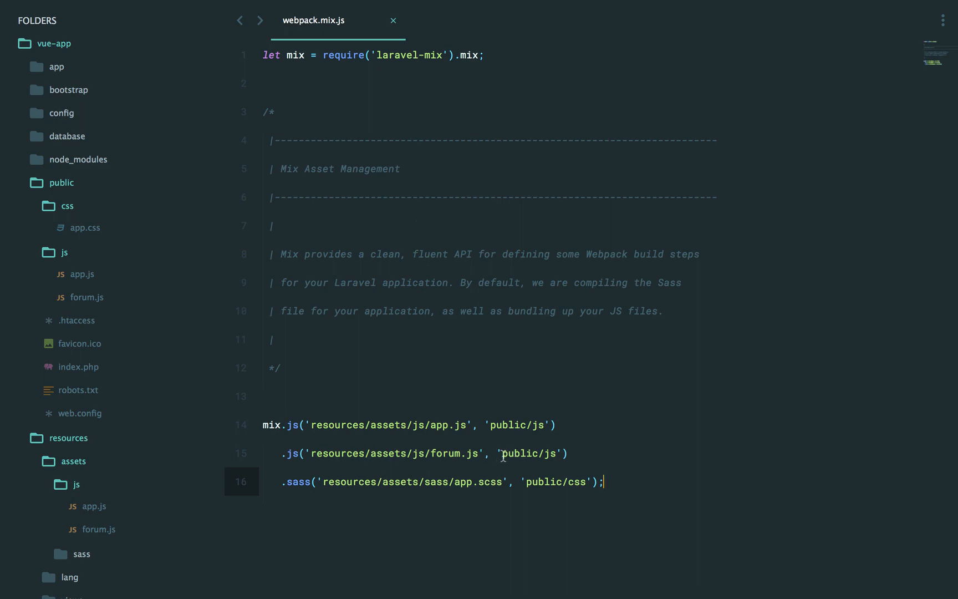
mouse_move(307, 427)
type("[")
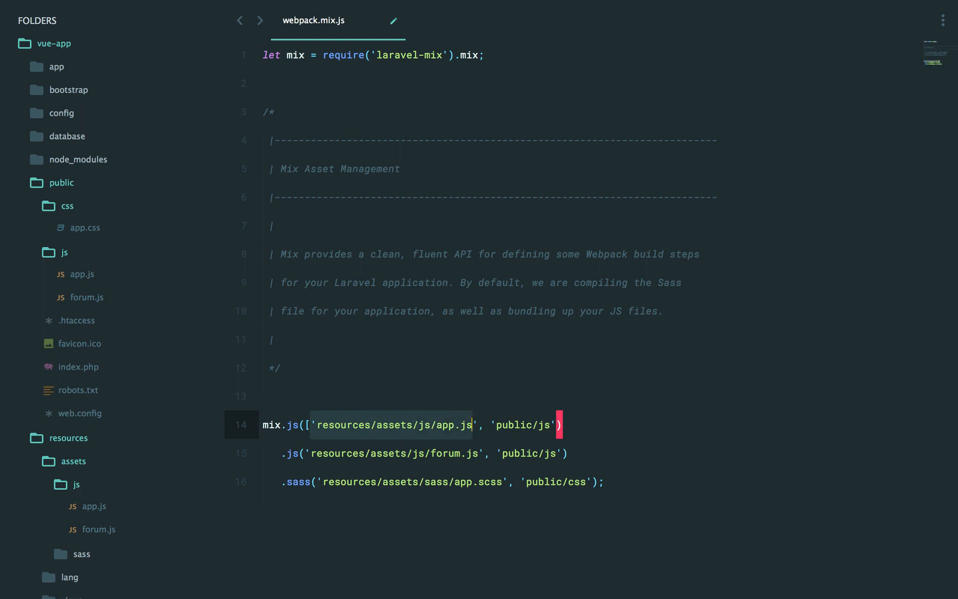
type("'resources/assets/js/app.js'")
type("forum")
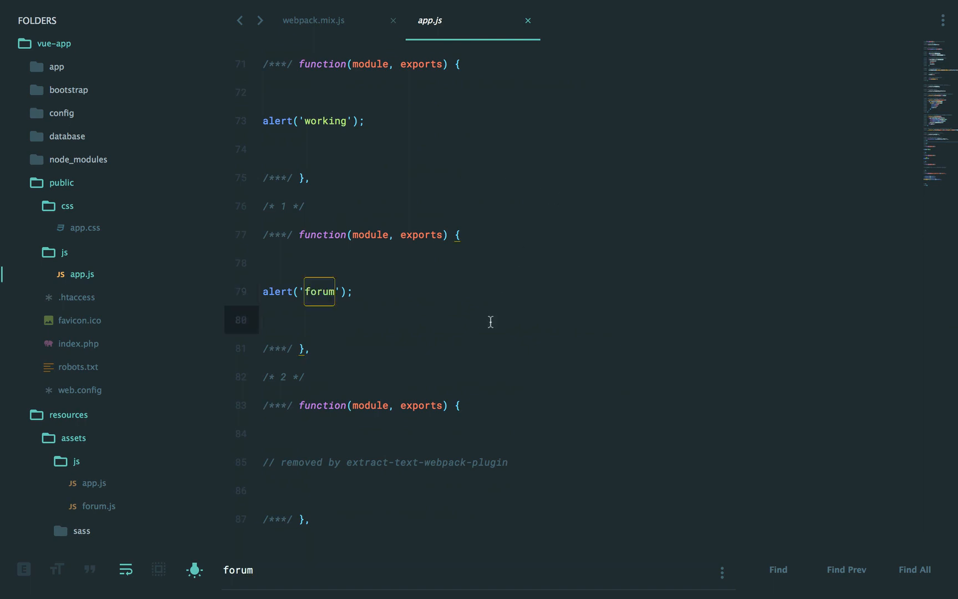
left_click(313, 19)
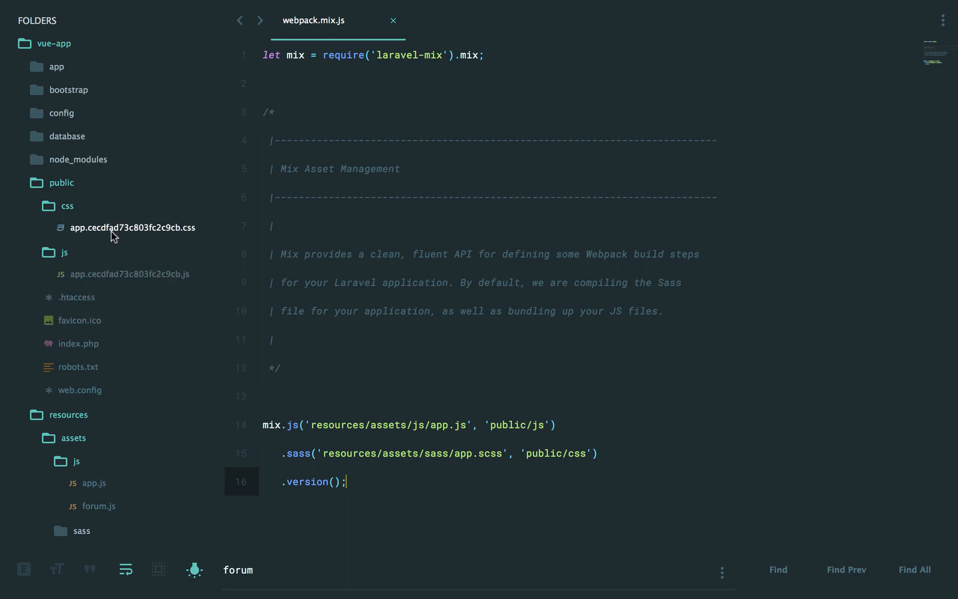
left_click(132, 227)
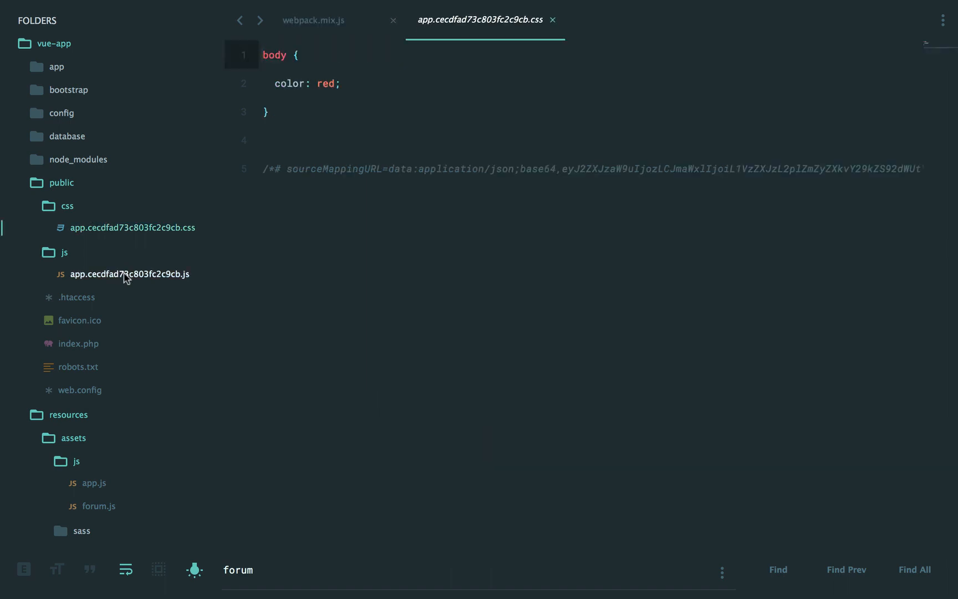
left_click(130, 274)
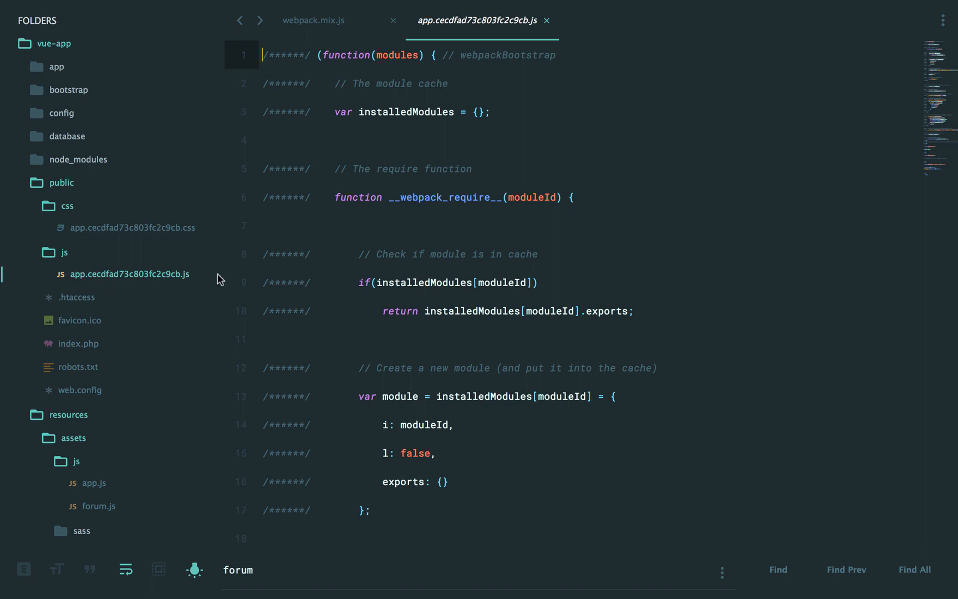
left_click(406, 254)
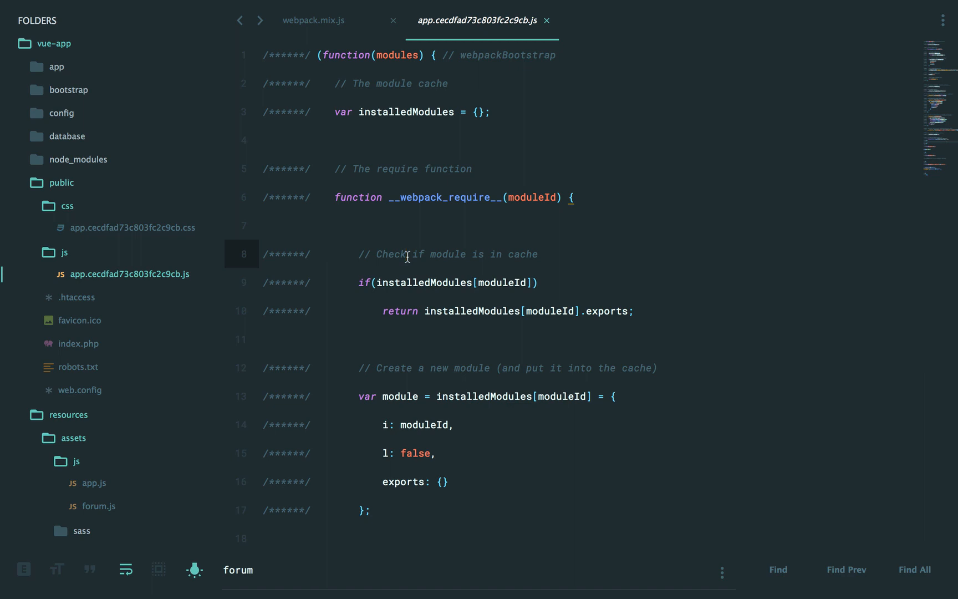
left_click(313, 20)
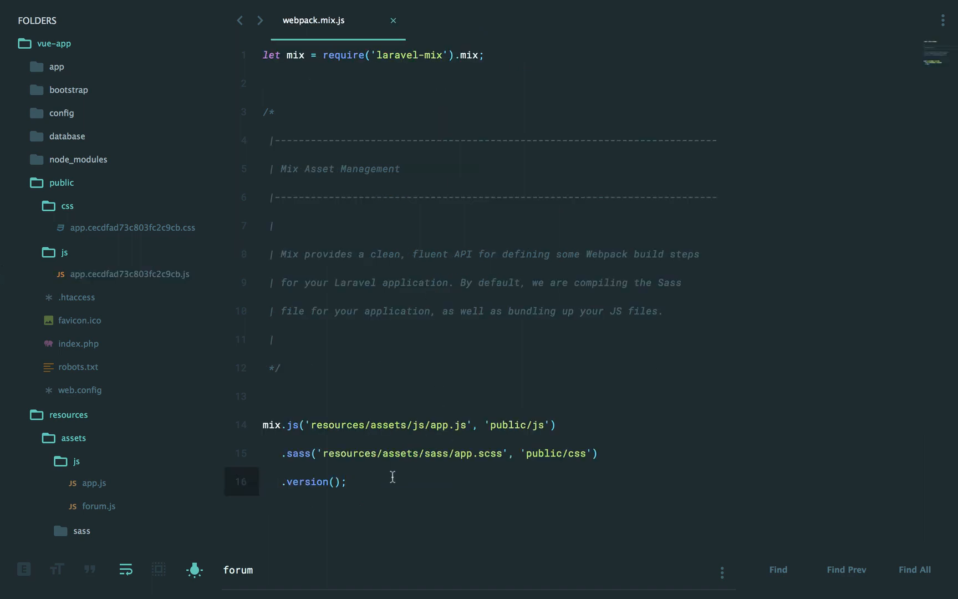
type(".c")
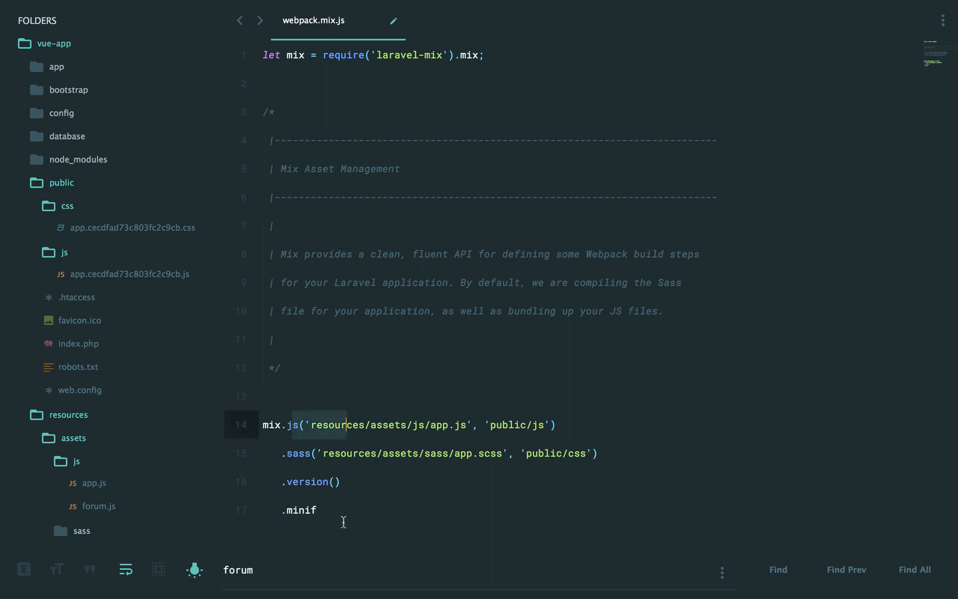
left_click(335, 515)
type(";")
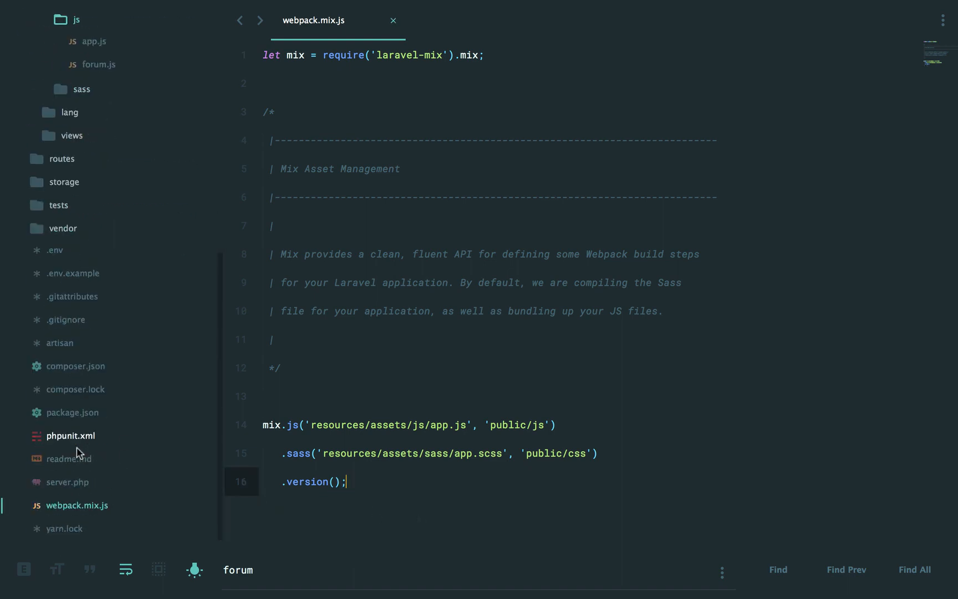
left_click(71, 412)
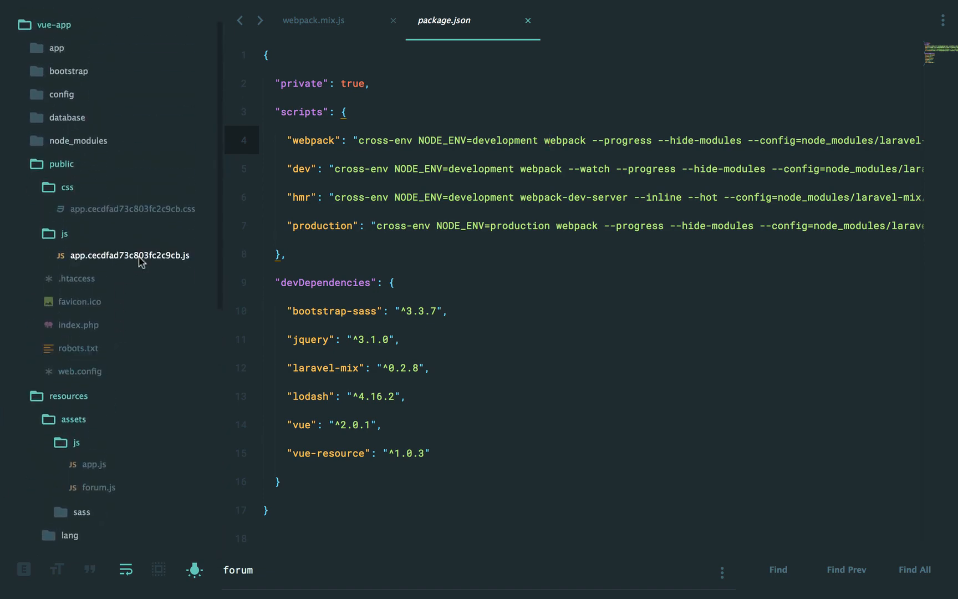
Review package.json's build scripts, then run npm run production in the terminal
left_click(130, 255)
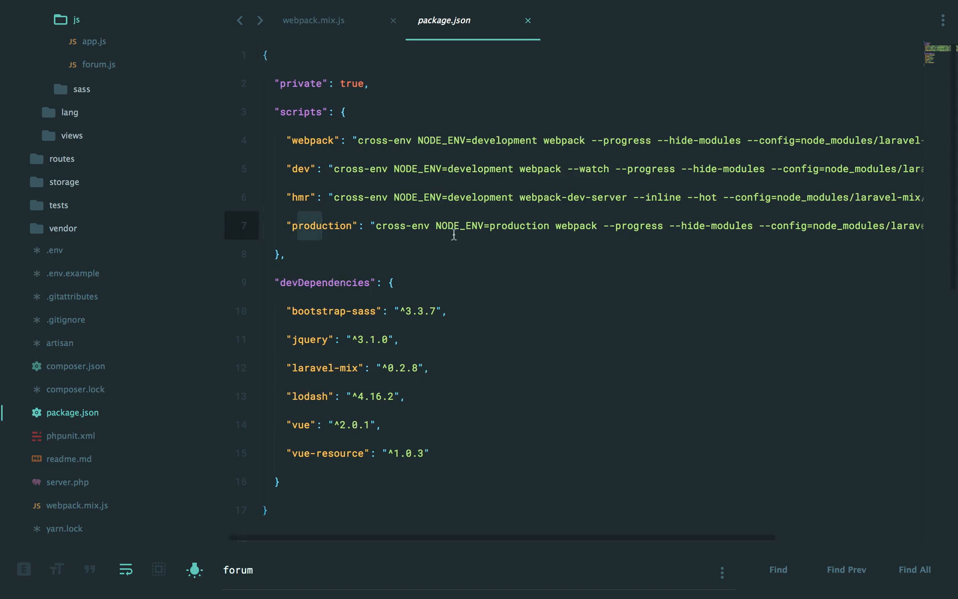
scroll("right", 3)
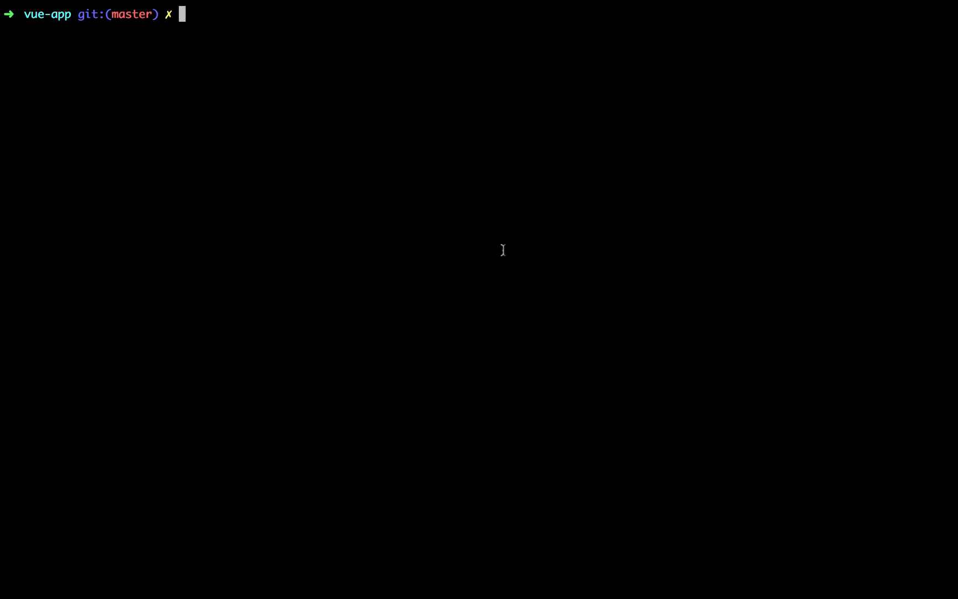
type("npm run pro")
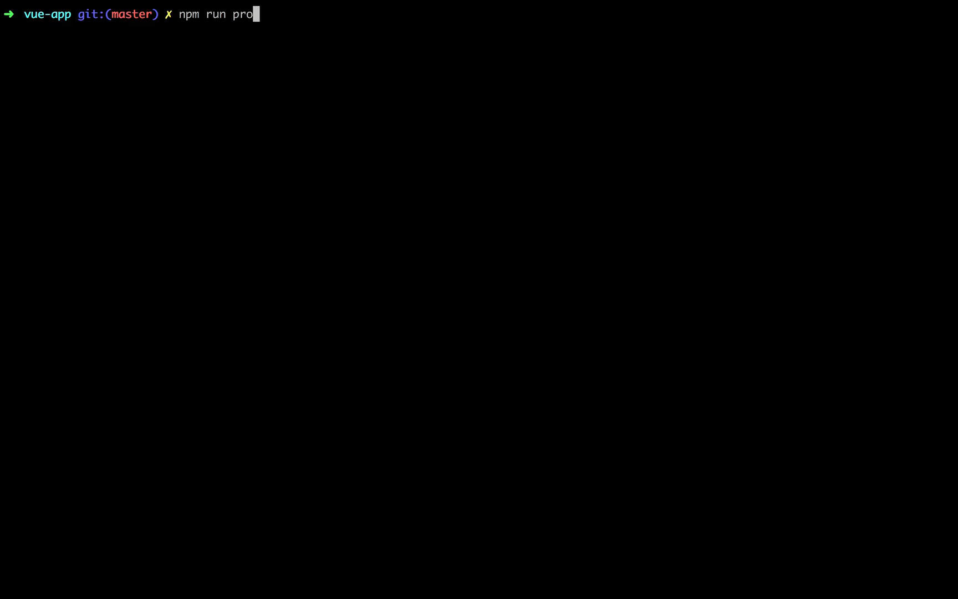
key("Return")
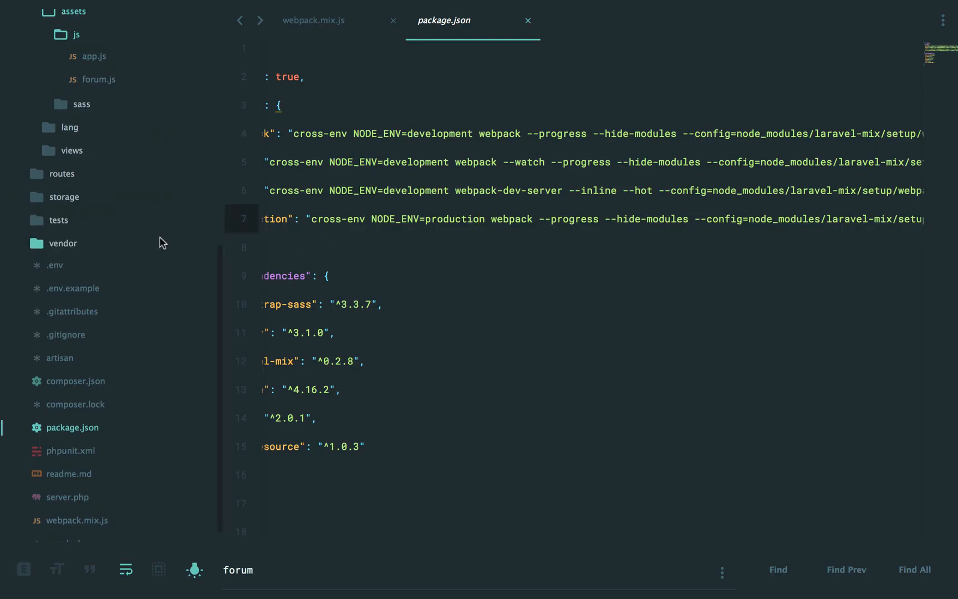
Inspect the minified hash-versioned app.js build output and close it again
scroll("up", 3)
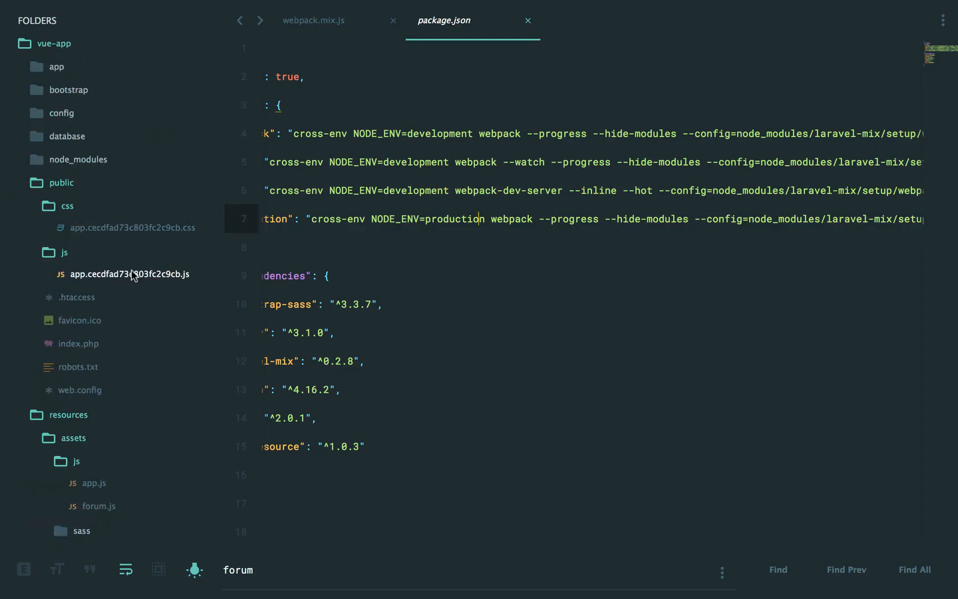
left_click(129, 274)
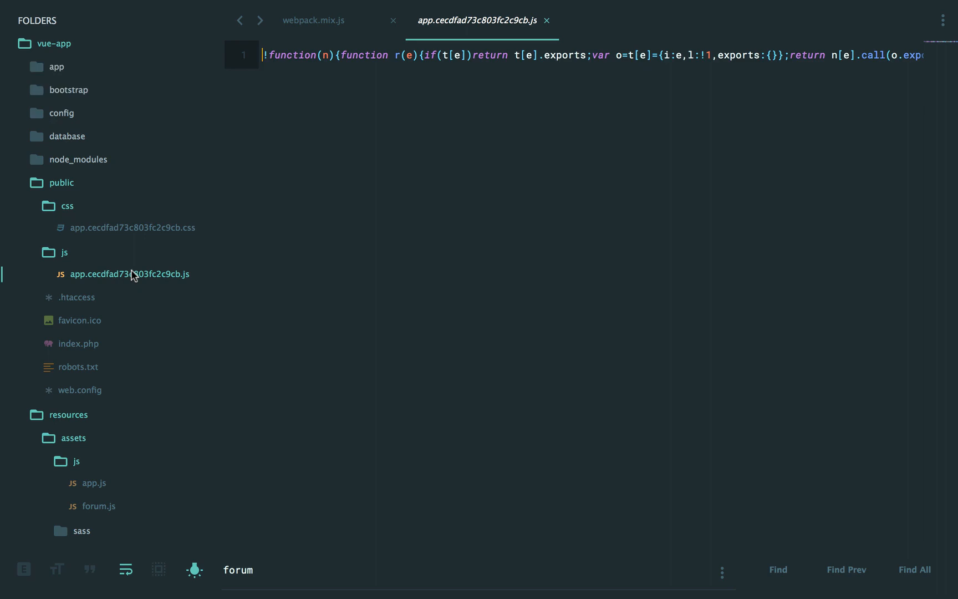
mouse_move(501, 213)
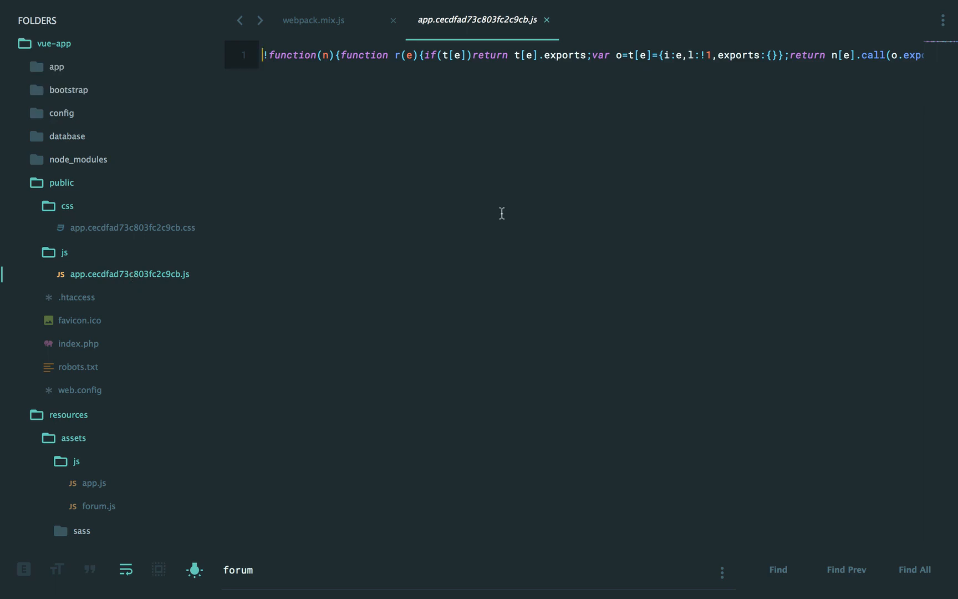
left_click(313, 20)
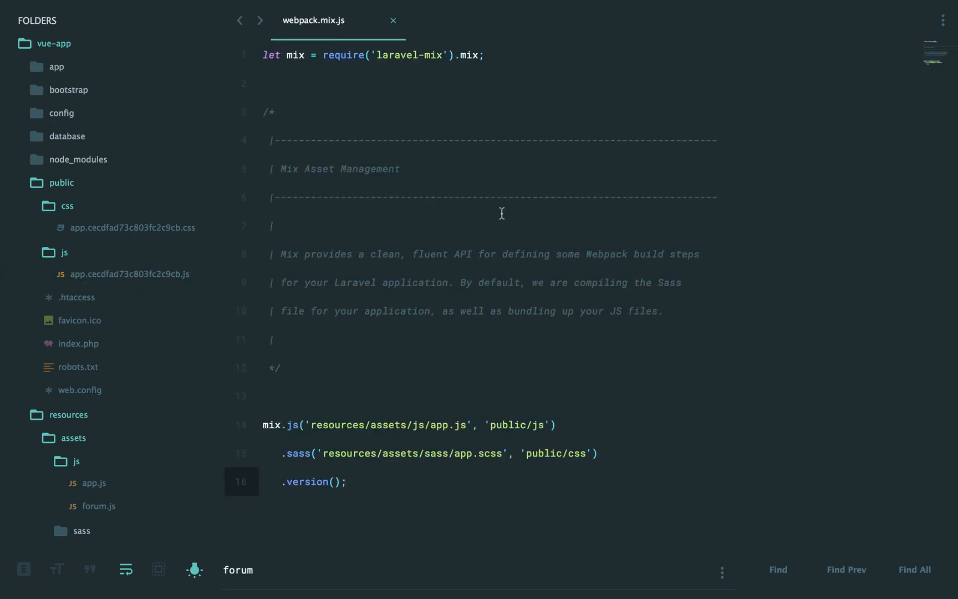
Switch to resources app.js and collapse the public folder in the sidebar
left_click(312, 453)
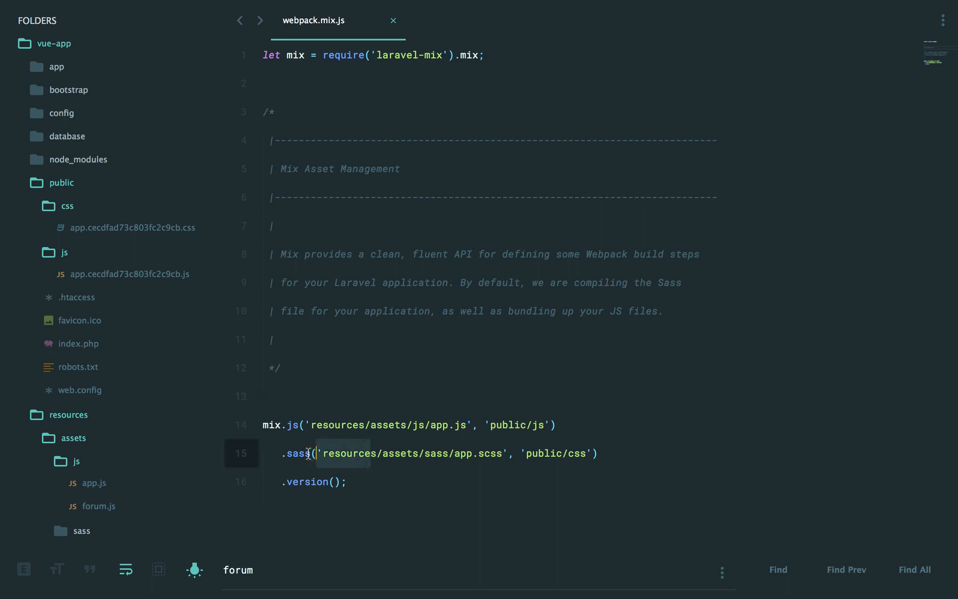
left_click(346, 481)
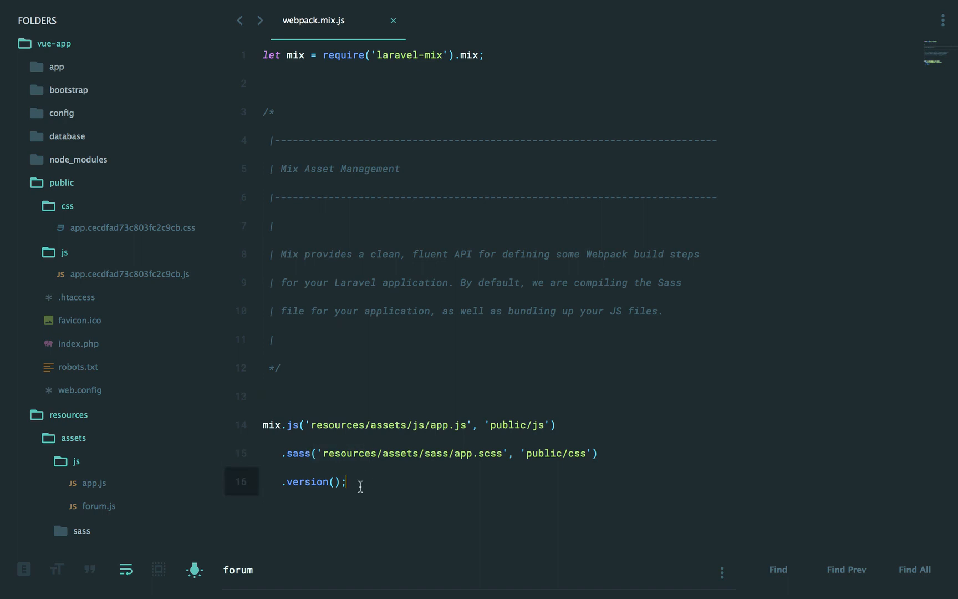
mouse_move(173, 439)
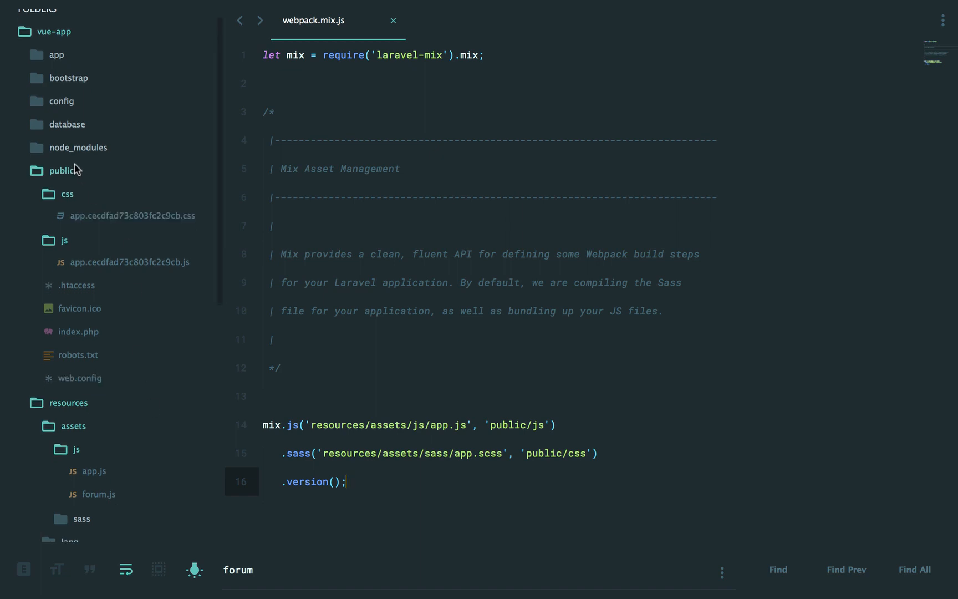
left_click(62, 171)
type("import Vue from 'vue")
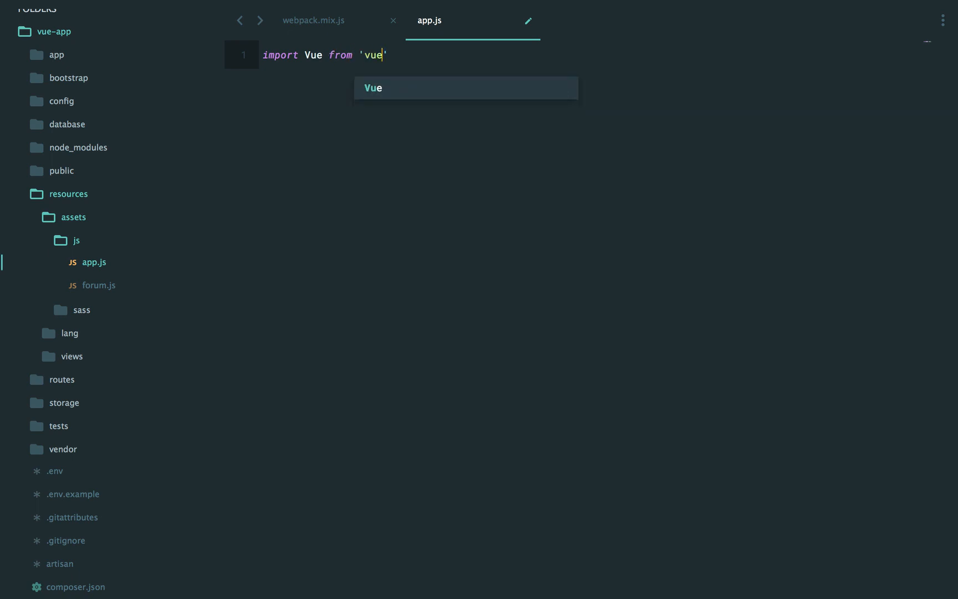
Write new Vue({ el: '#app', components: { Notification } }) in app.js
type(";")
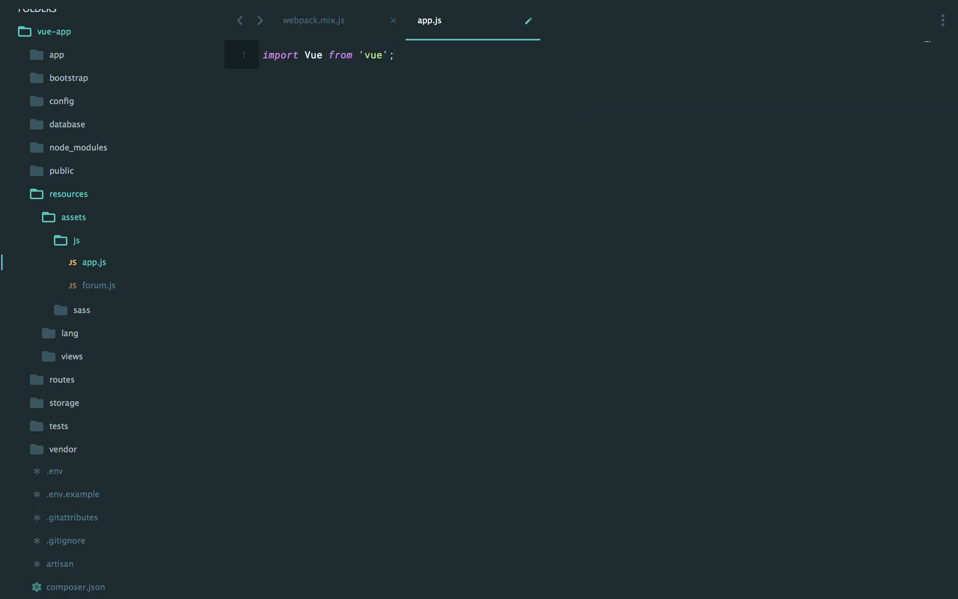
type("new Vue({")
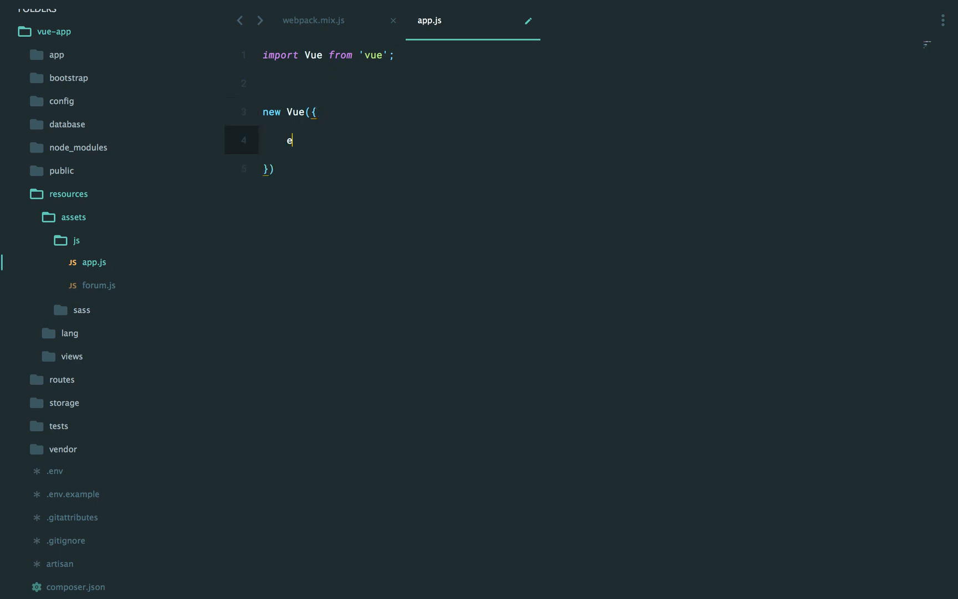
type("l: '#app',")
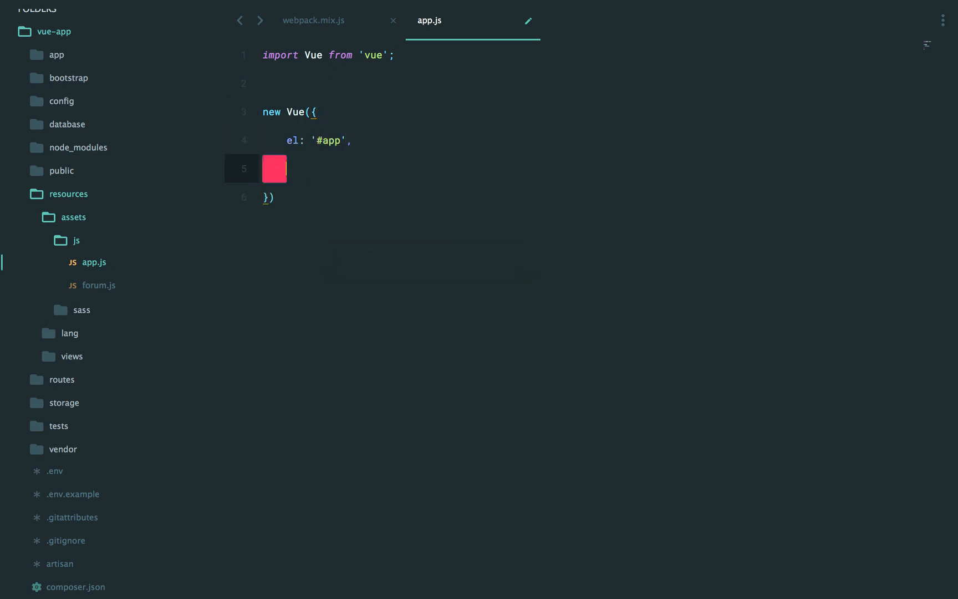
type("component")
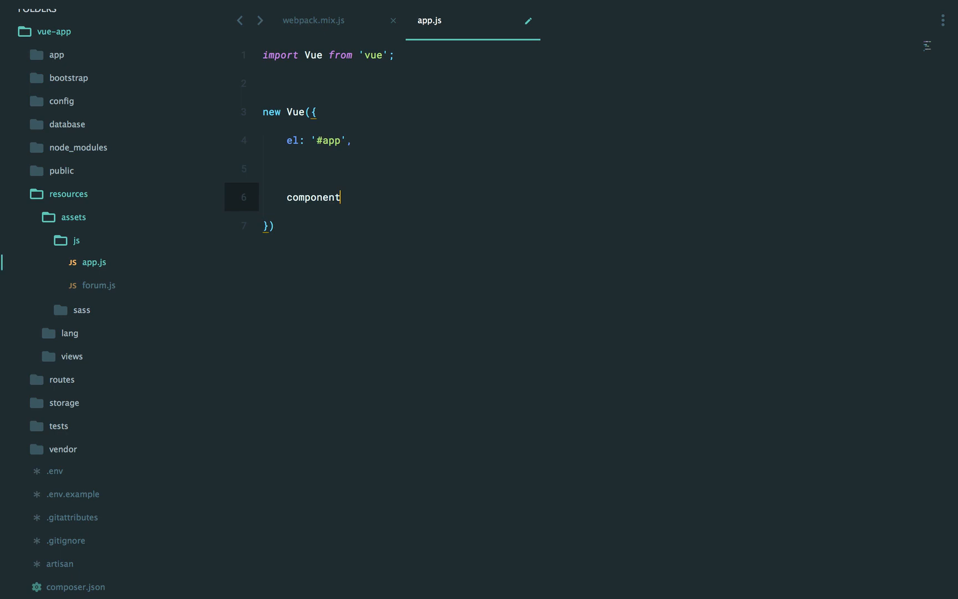
type("s: { Notification")
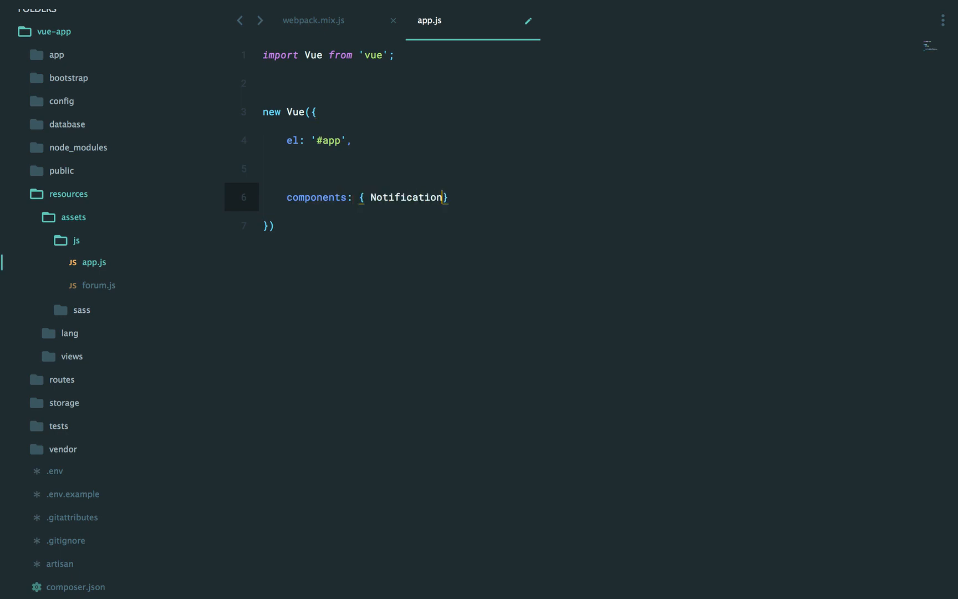
Add the import Notification line and start a new file in the js folder
type("i")
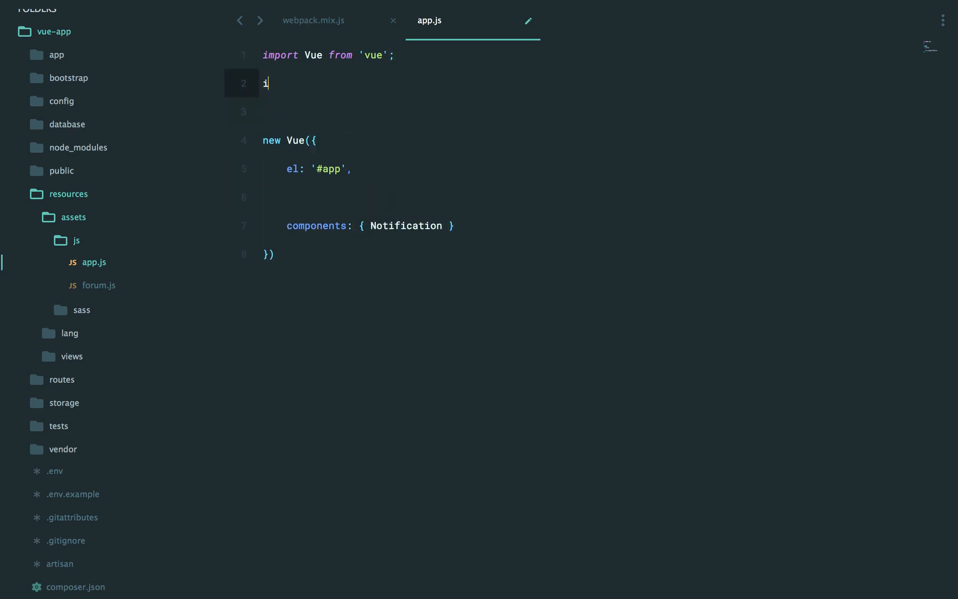
type("mport Noitification from './components/Notifia")
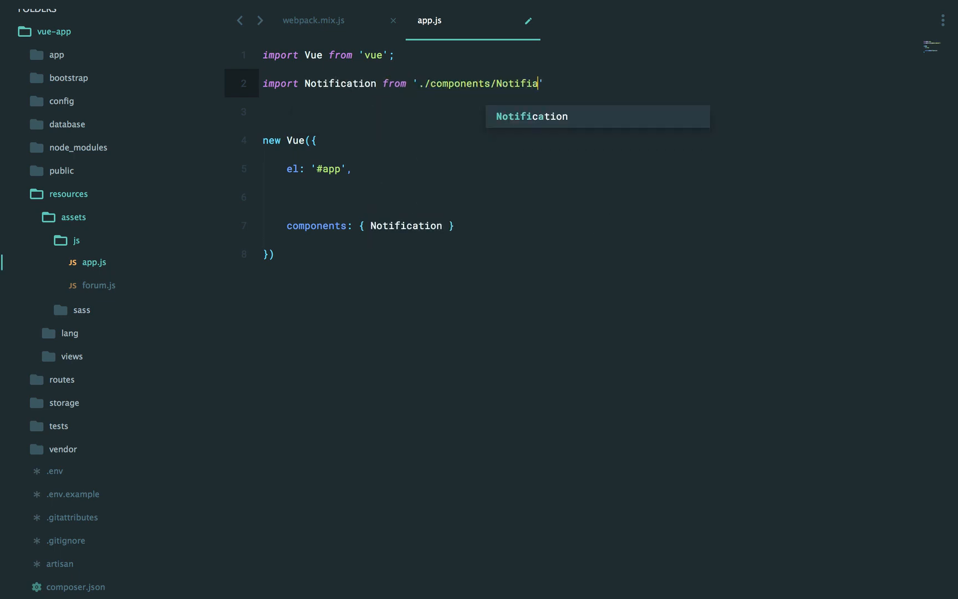
right_click(99, 285)
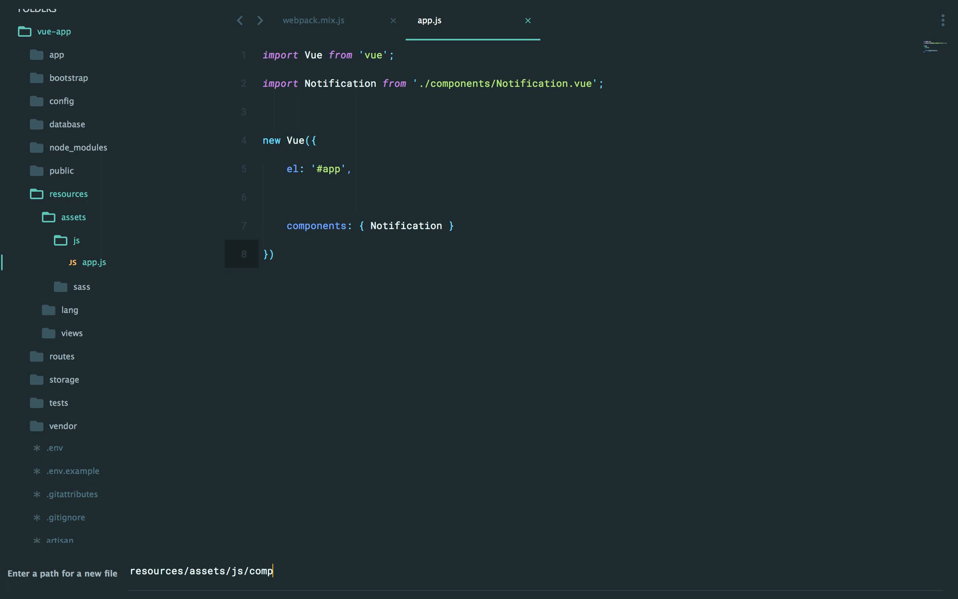
Name the new file components/Notification.vue under resources/assets/js
type("onents/Notification.")
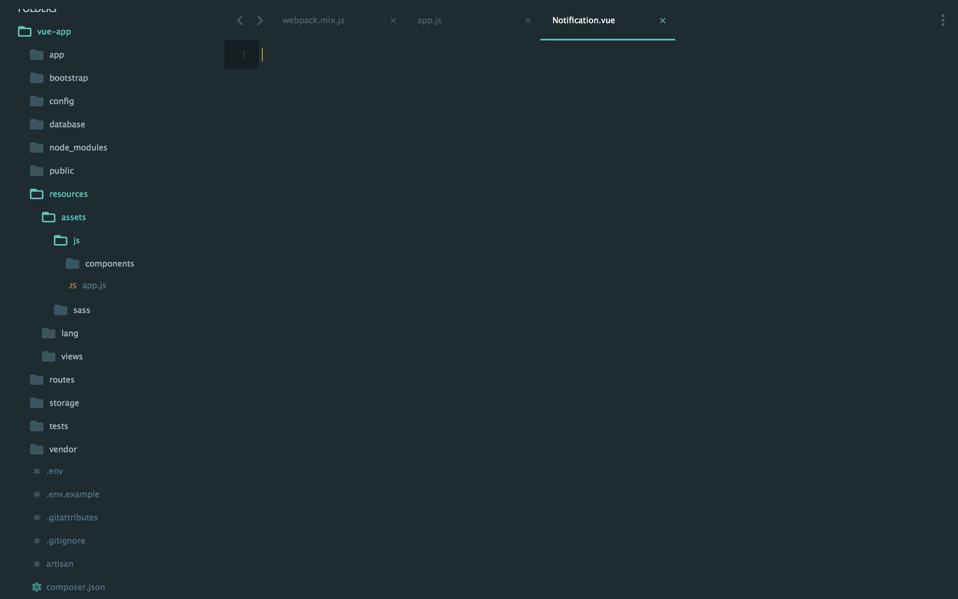
mouse_move(446, 303)
type("<template></template>")
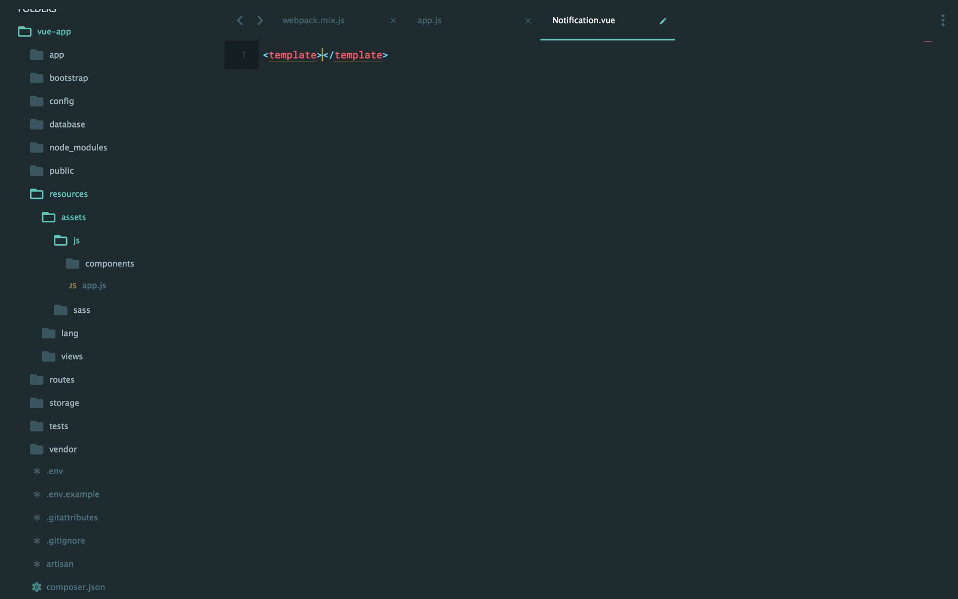
Give Notification.vue a div.notification template and script data with message 'Hello World'
type("div.no")
type("<h1>{{ message }</h1>")
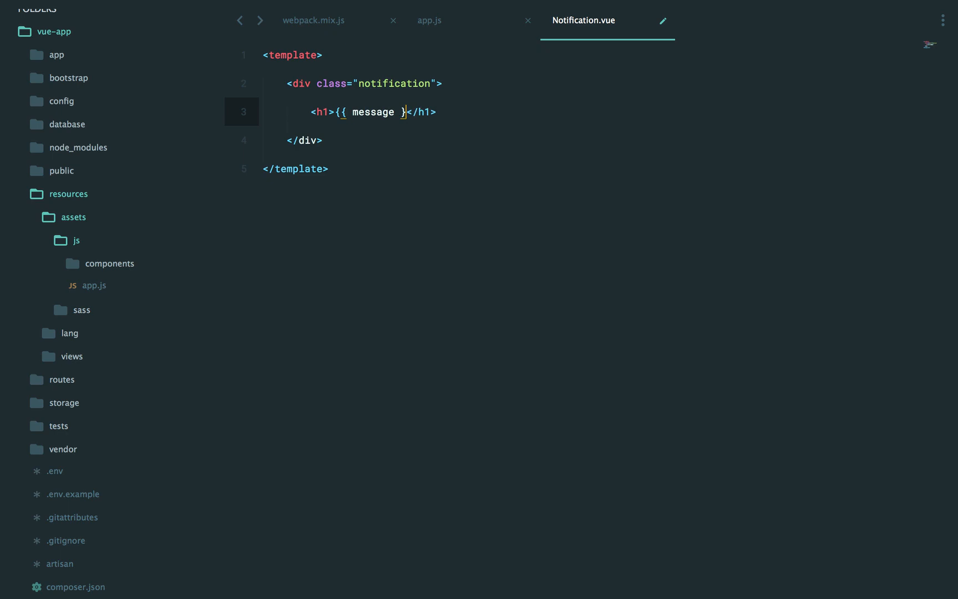
type("script>")
type("message")
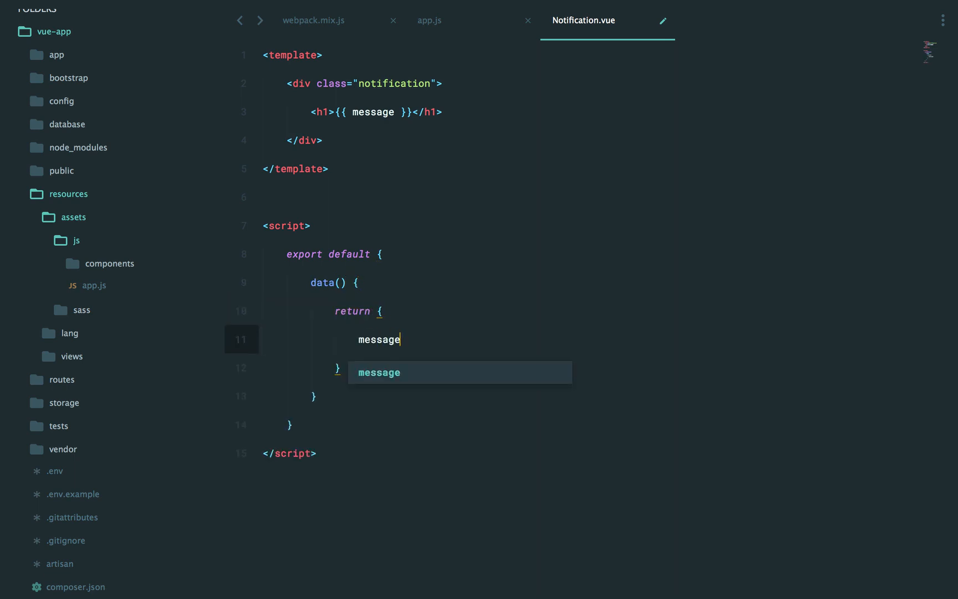
type(": 'Hello World")
type("<style ></style>")
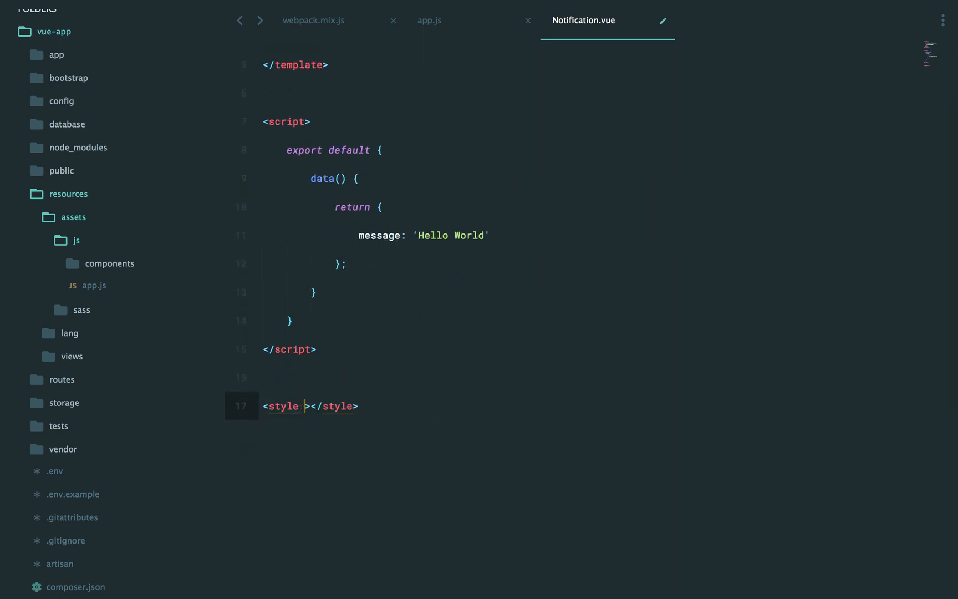
Add a <style lang="scss"> block with .notification { background: green; }
type("lang=\"sass\"")
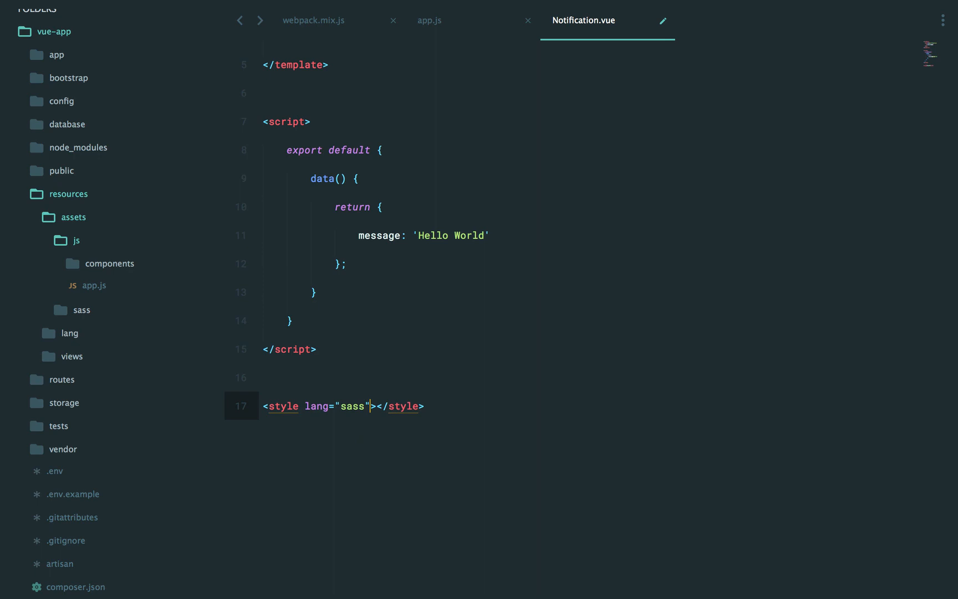
type("scss")
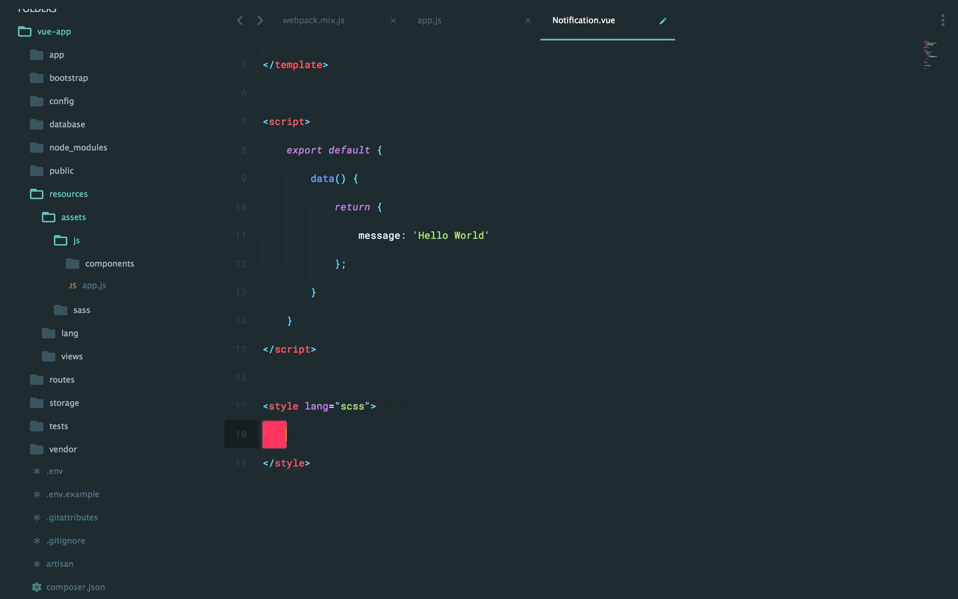
type(".notification {")
type("background:")
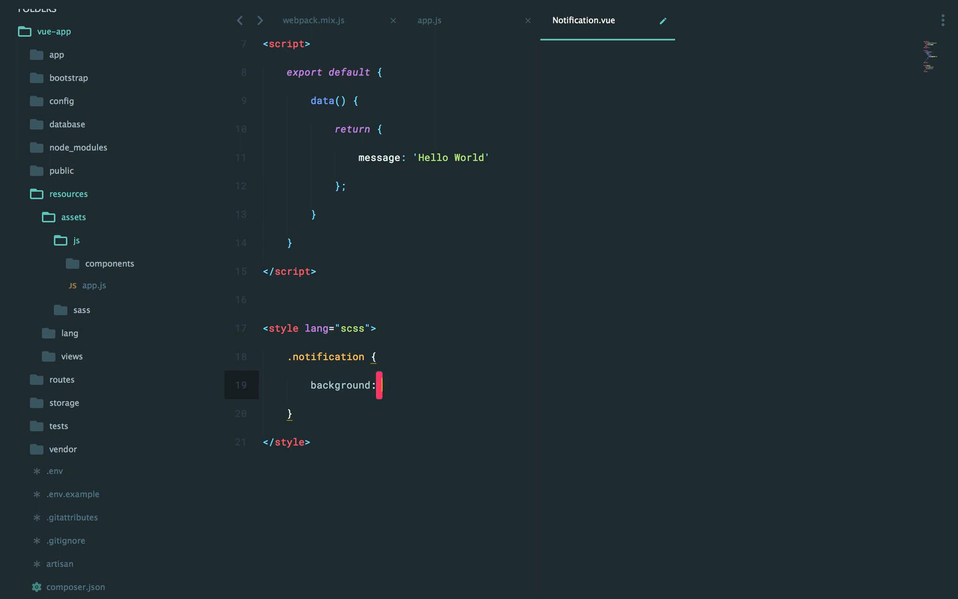
type("green;")
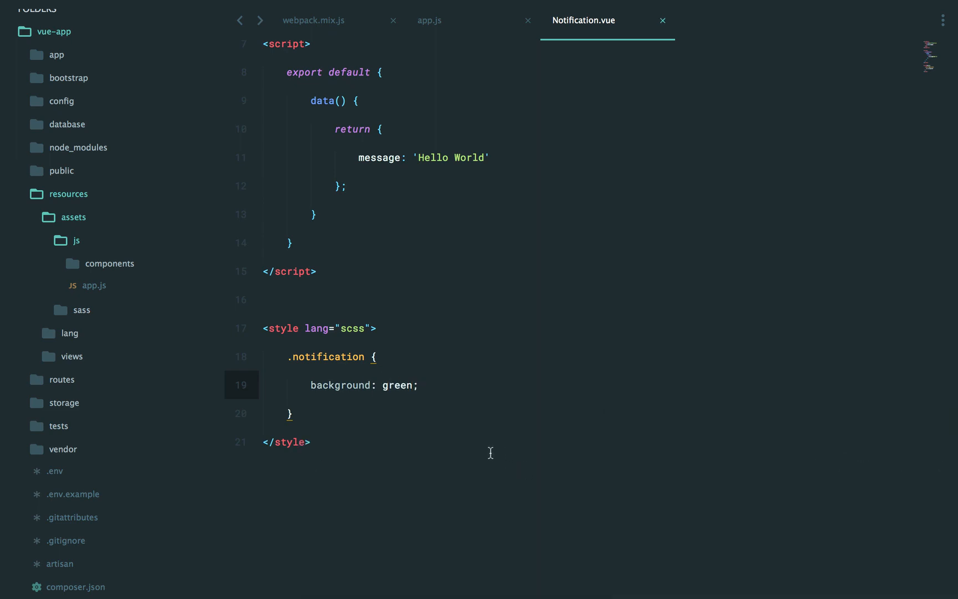
scroll("up", 3)
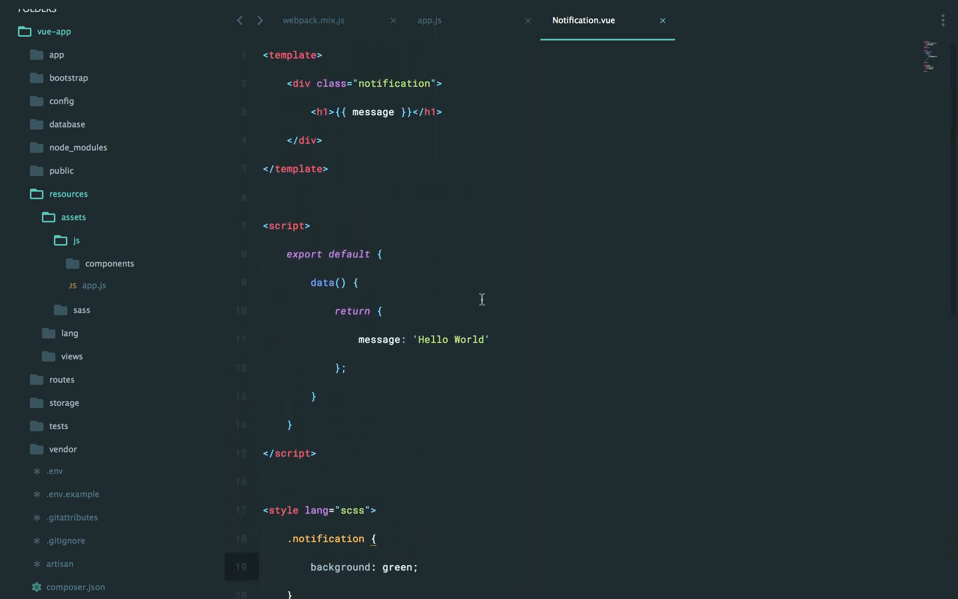
mouse_move(436, 136)
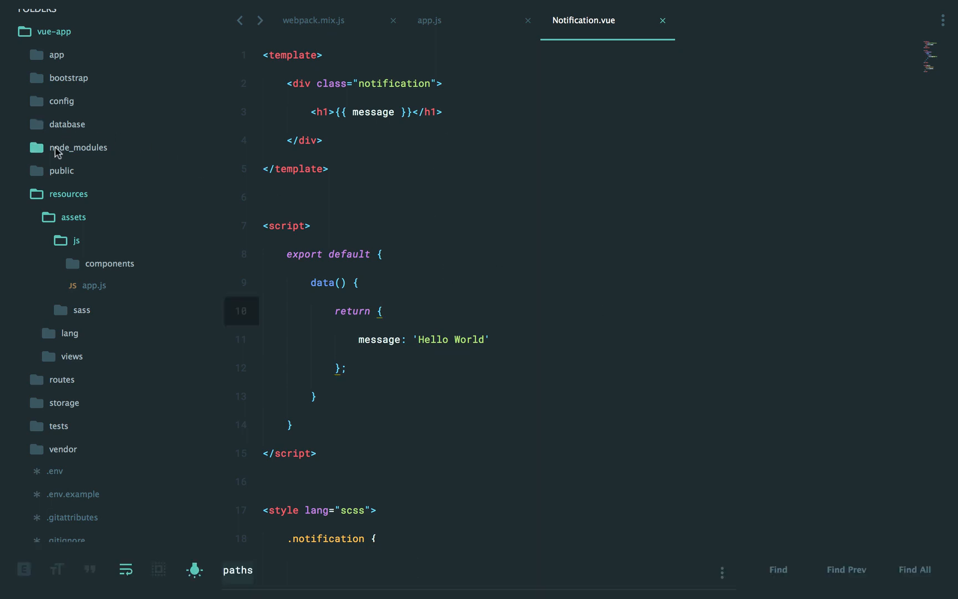
Check compiled assets under public, then close webpack.mix.js to show app.js
left_click(62, 171)
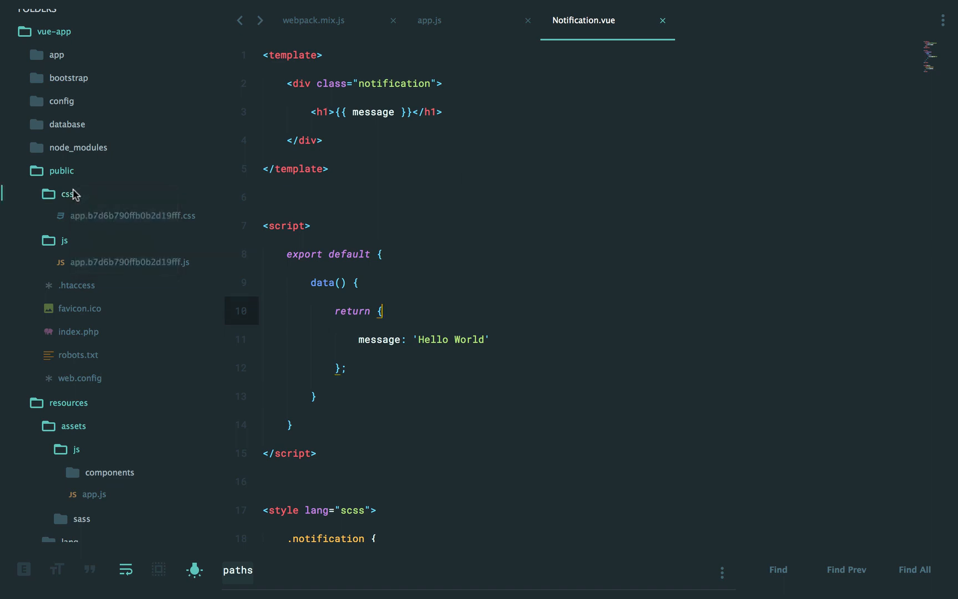
left_click(312, 20)
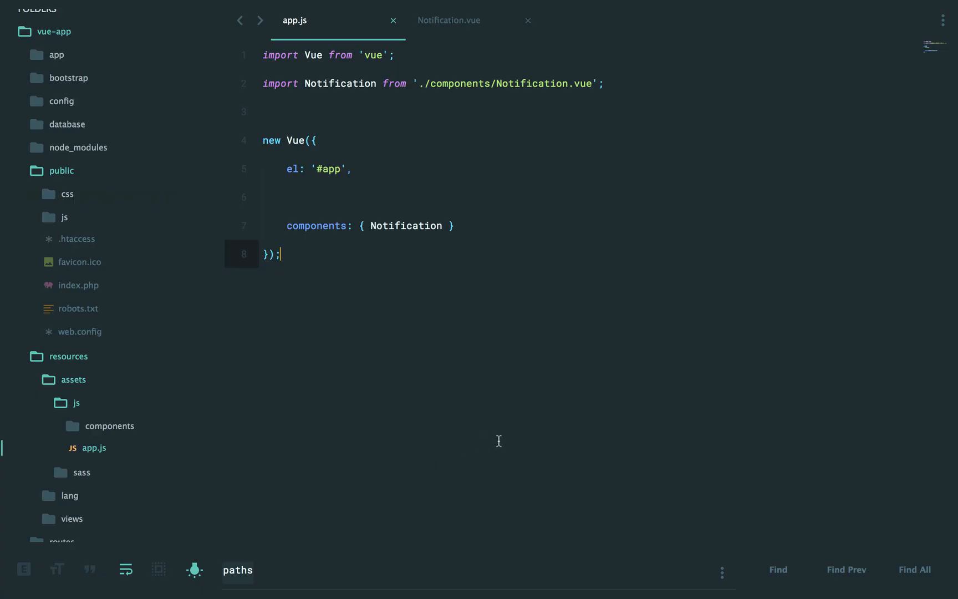
Open welcome.blade.php via Goto Anything and add <script src="/js/app.js"></script>
type("welcome")
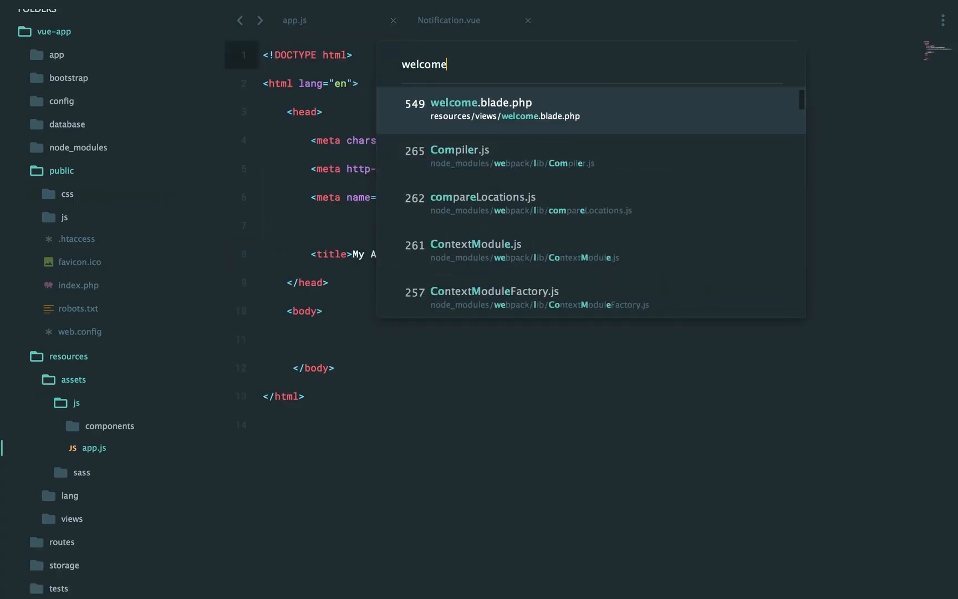
left_click(480, 110)
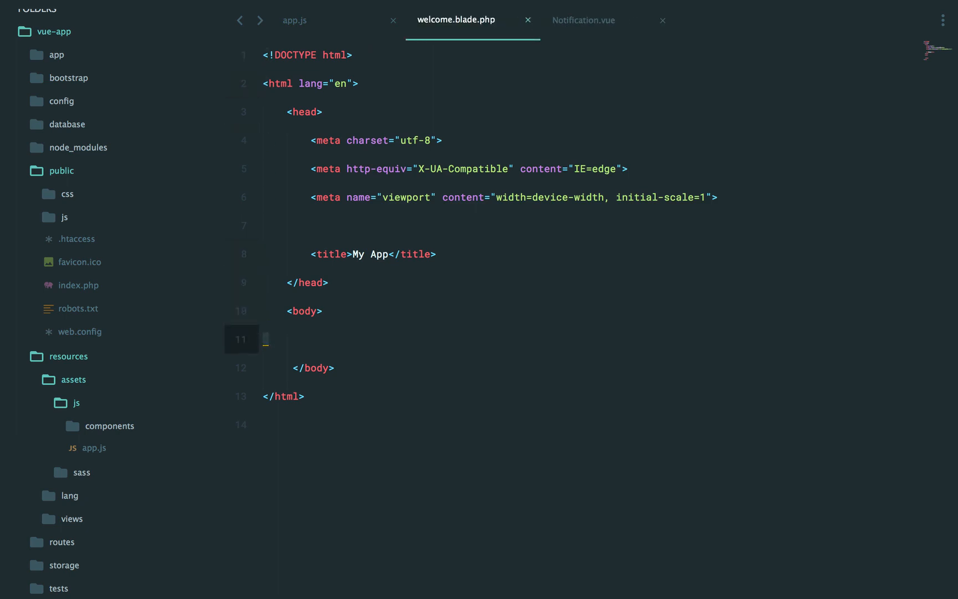
type("<script src=")
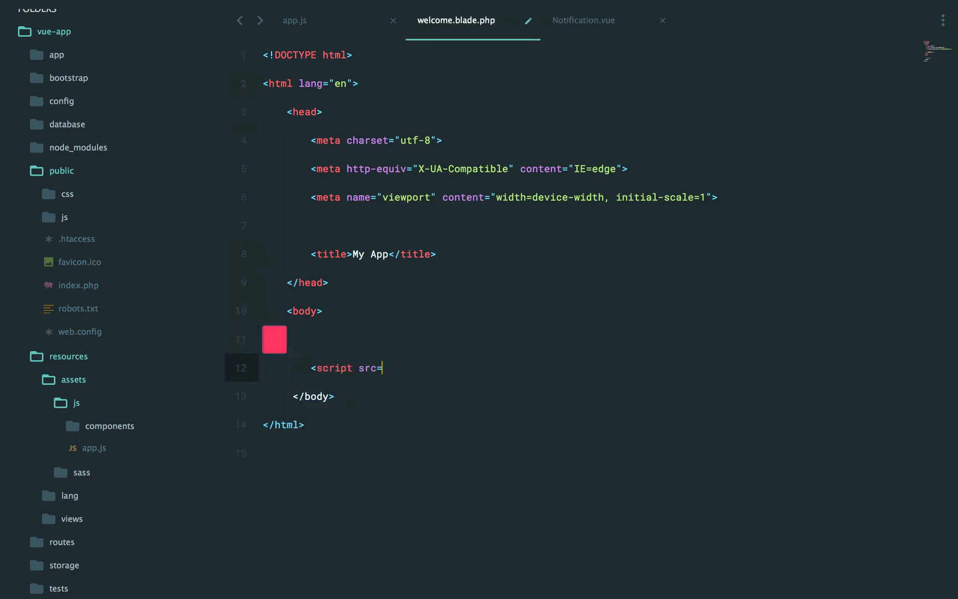
type("\"/js/app.js\">")
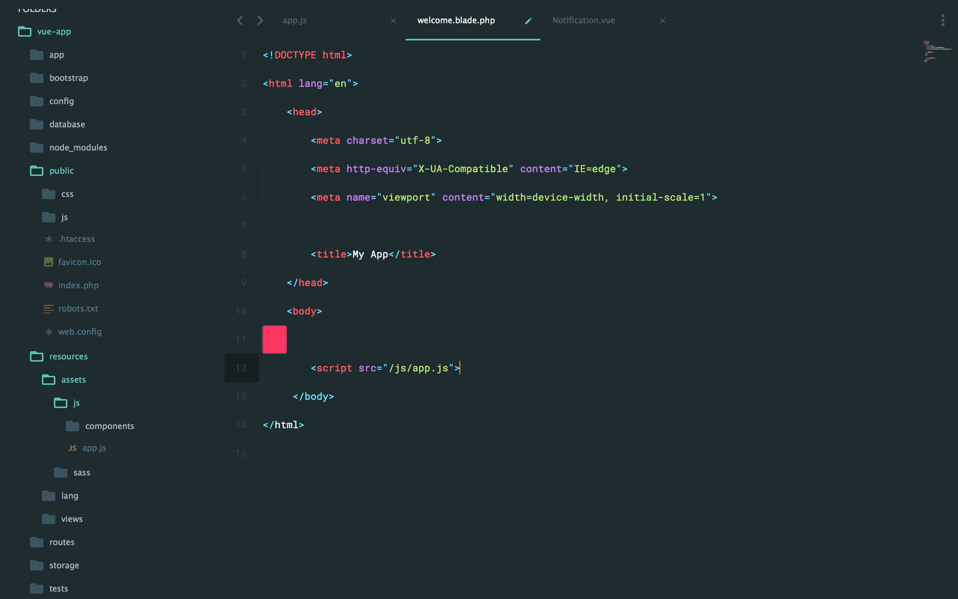
type("</script>")
left_click(591, 339)
type("<div id=\"app\"></div>")
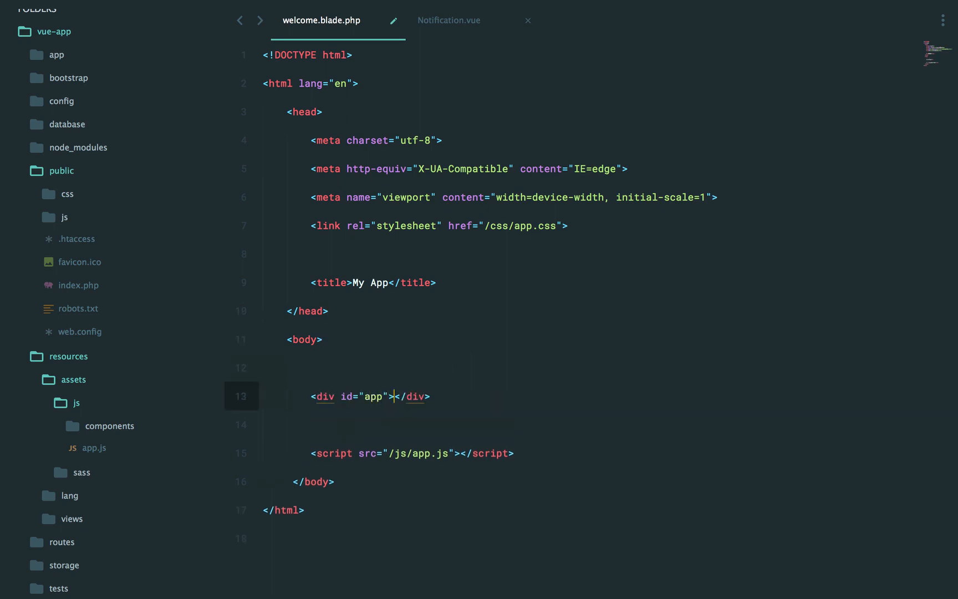
Place a <notification> component inside the #app div
type("<com")
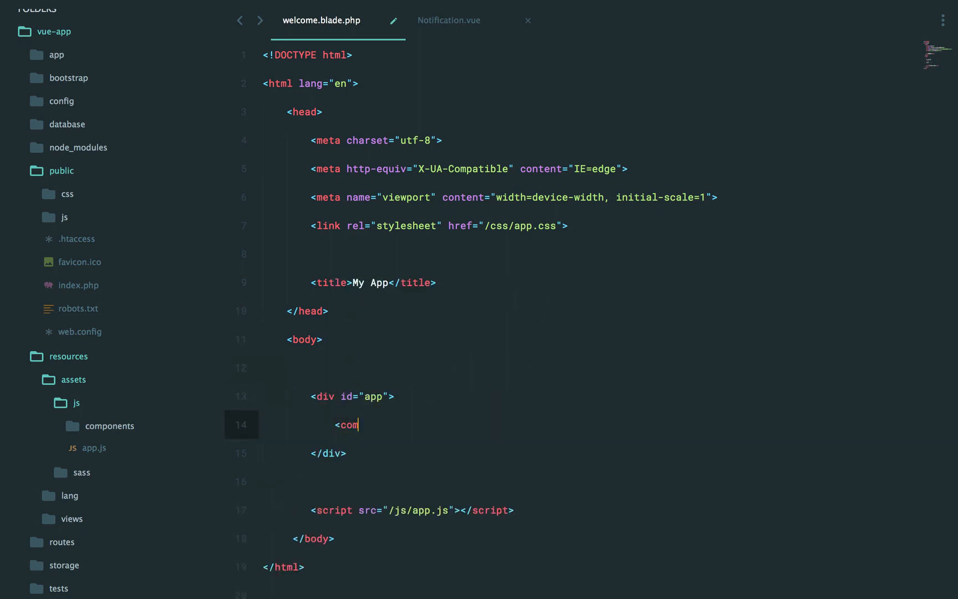
type("notifi")
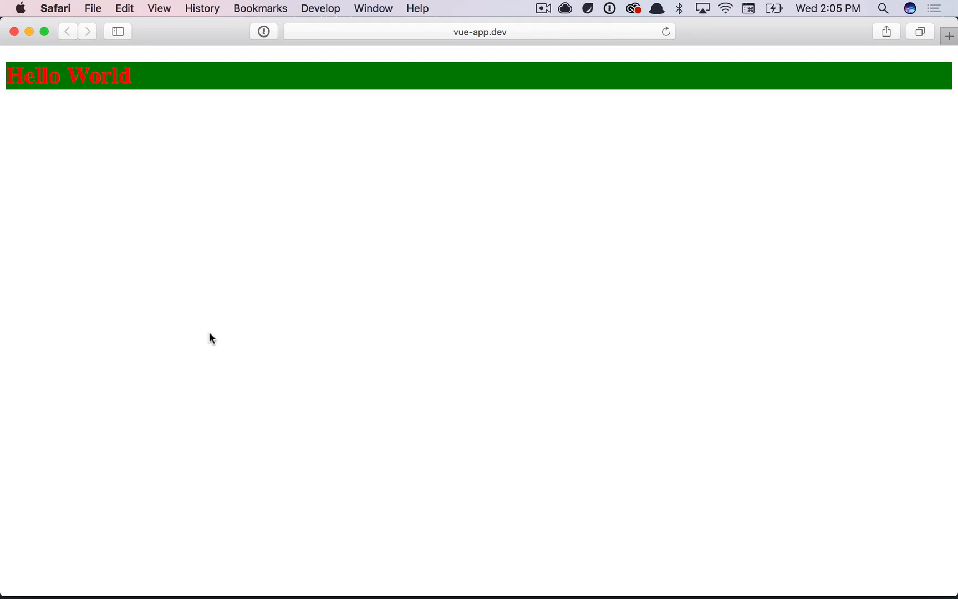
mouse_move(340, 194)
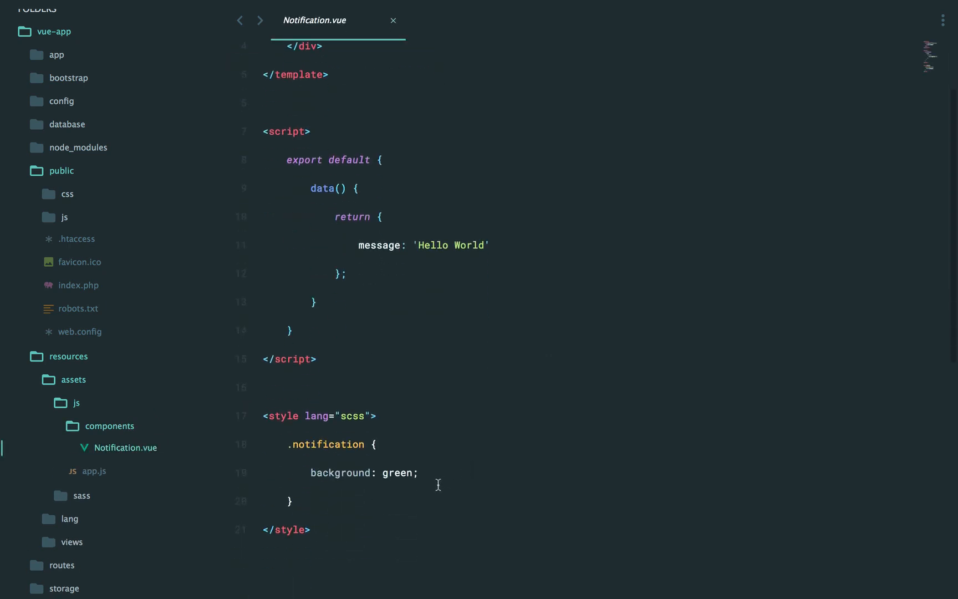
Change .notification background from green to #e3e3e3 and view app.scss
type("#e3e3e3")
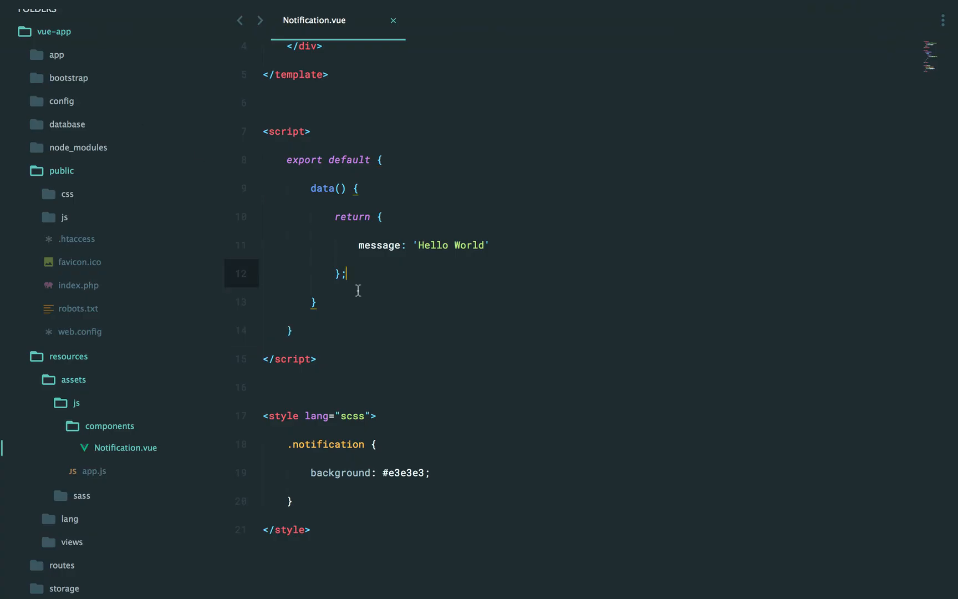
scroll("down", 3)
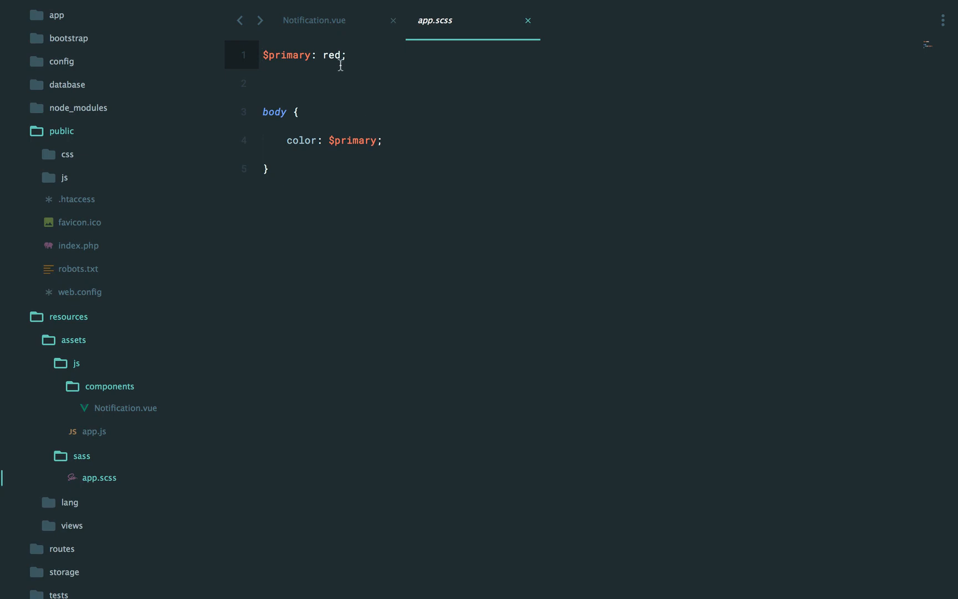
type("b")
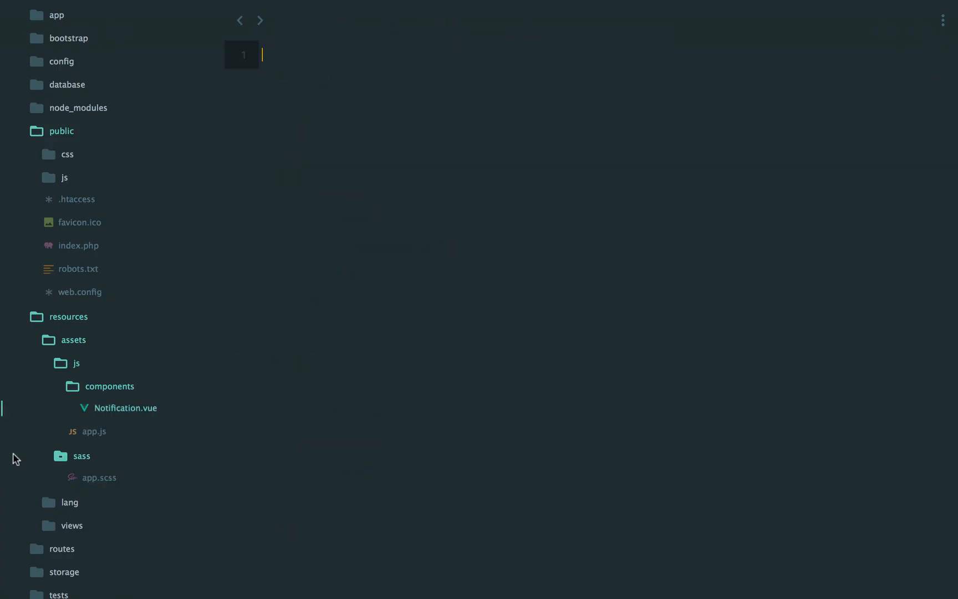
Open webpack.mix.js and copy node_modules/laravel-mix/setup/webpack.config.js to the project root
scroll("down", 3)
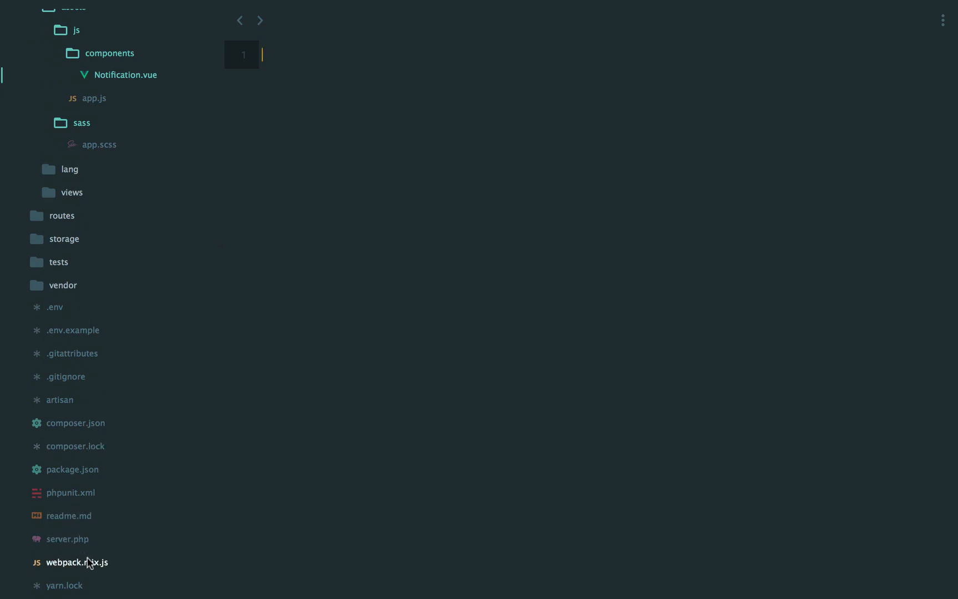
left_click(78, 563)
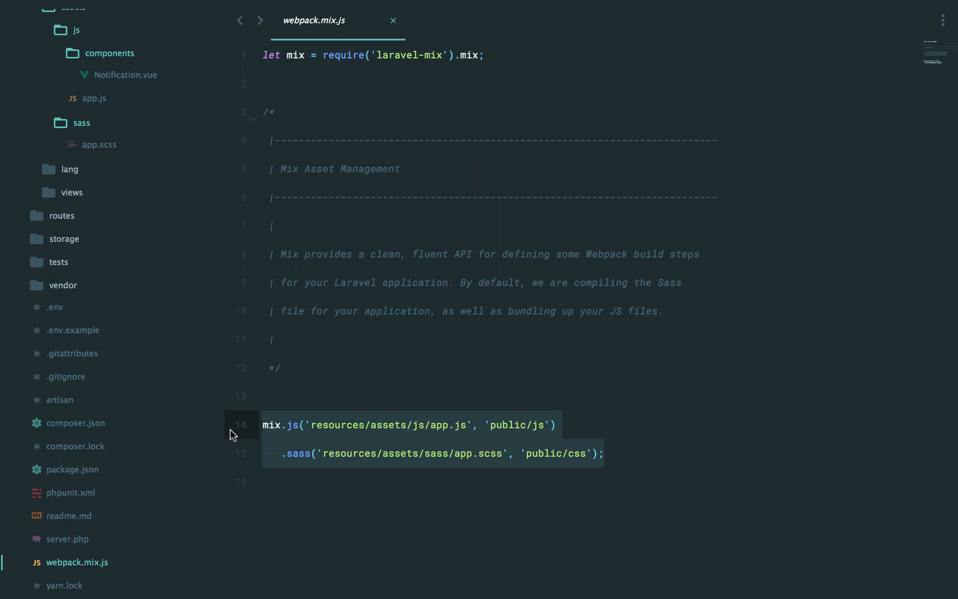
mouse_move(92, 562)
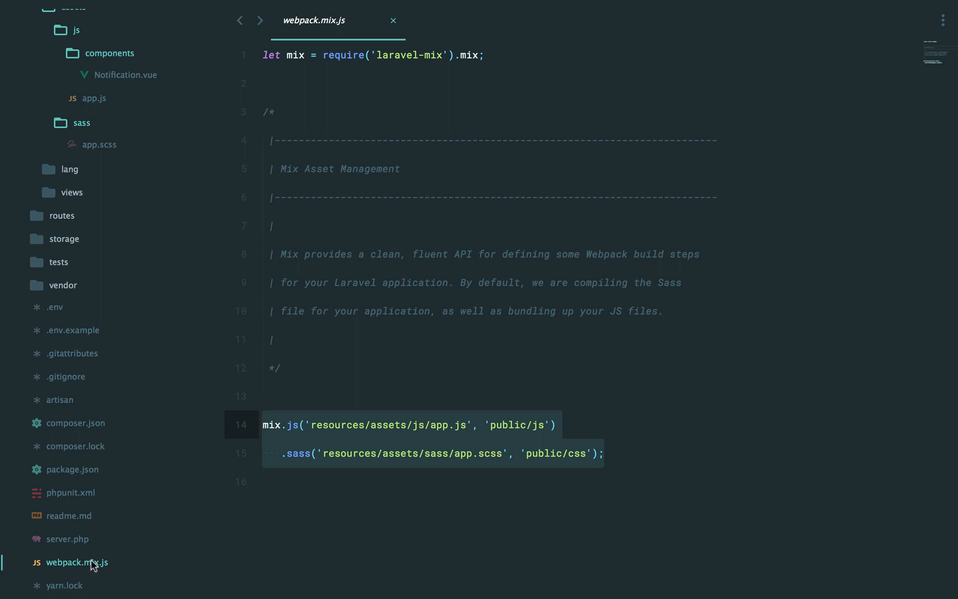
mouse_move(399, 475)
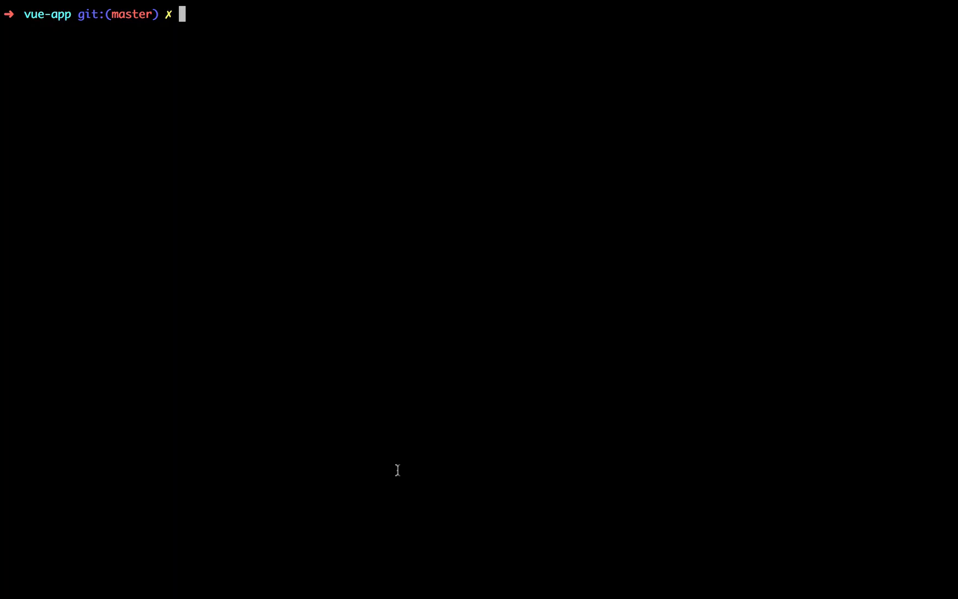
type("cp node_modules/laravel-mix/setup/webpack.config.js ./")
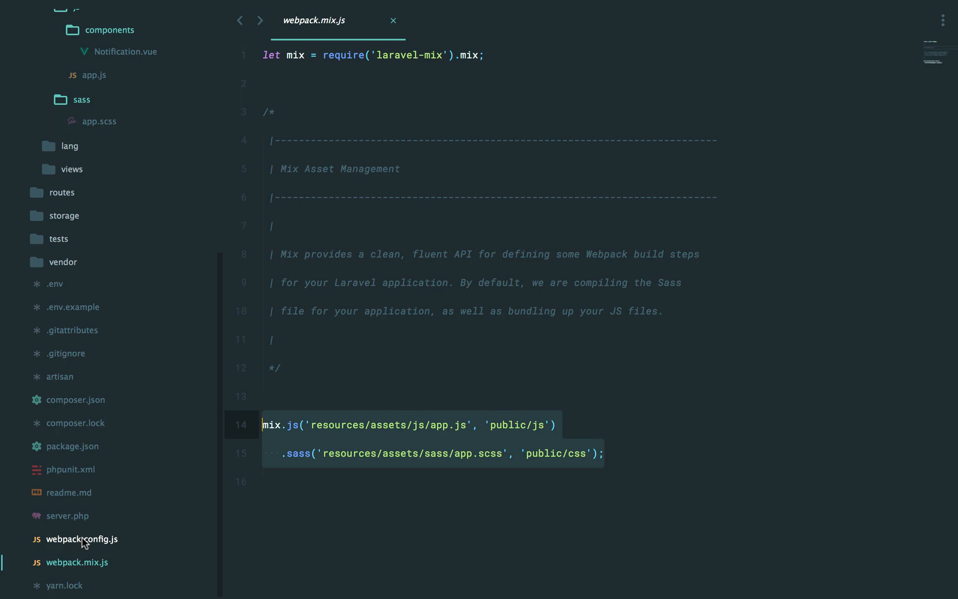
Scroll through the copied webpack.config.js module rules, then show package.json's scripts
left_click(82, 539)
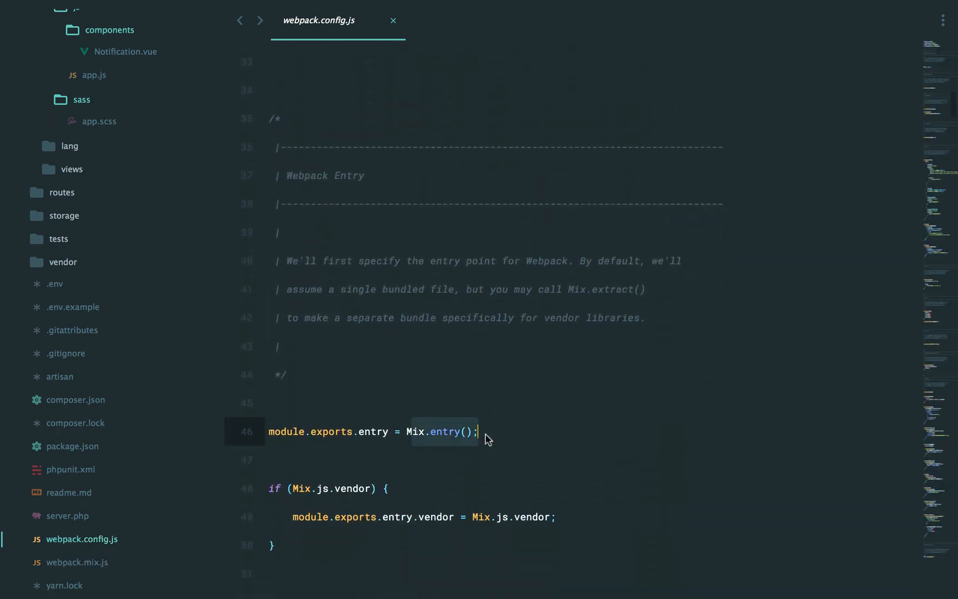
scroll("down", 3)
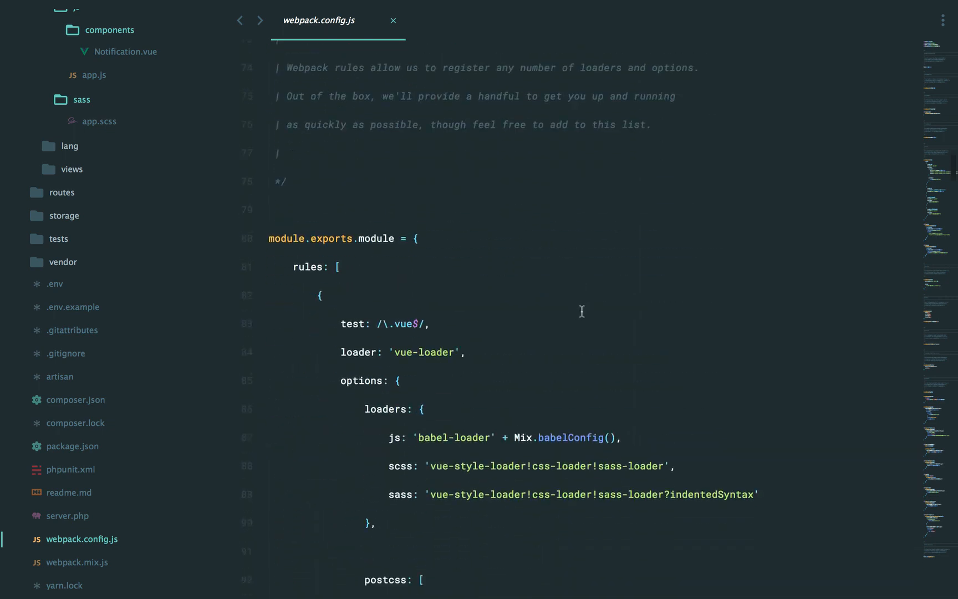
scroll("down", 3)
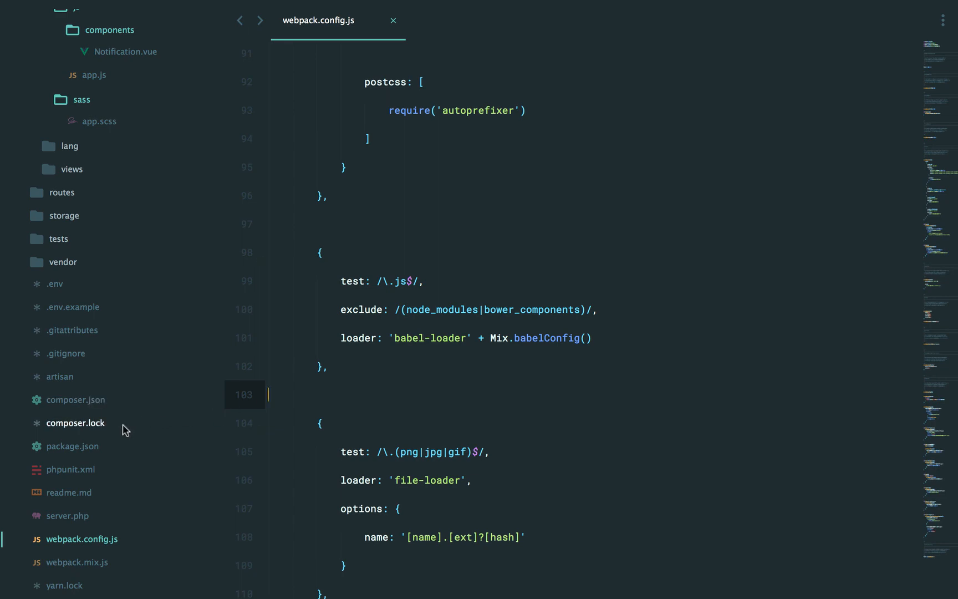
left_click(73, 446)
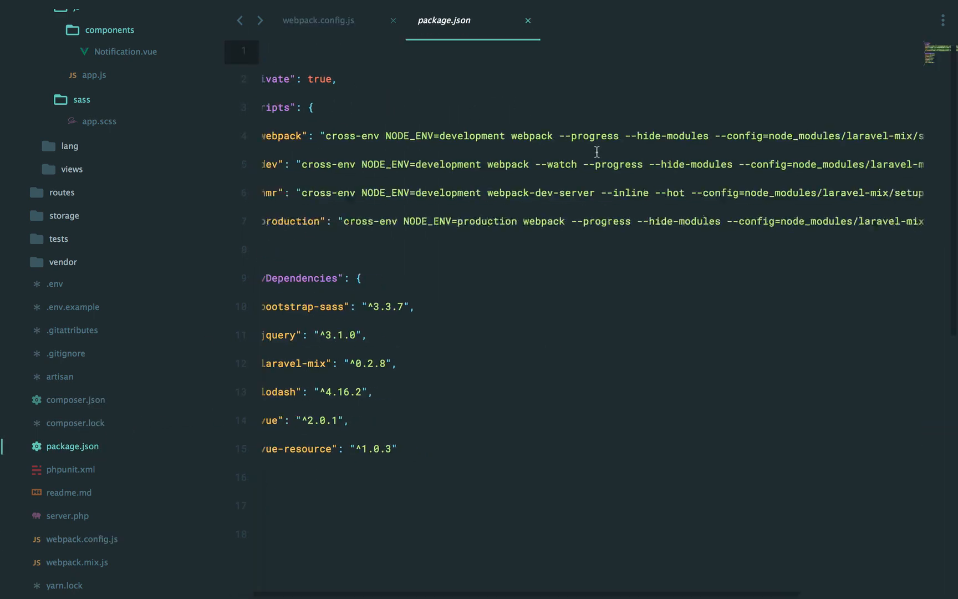